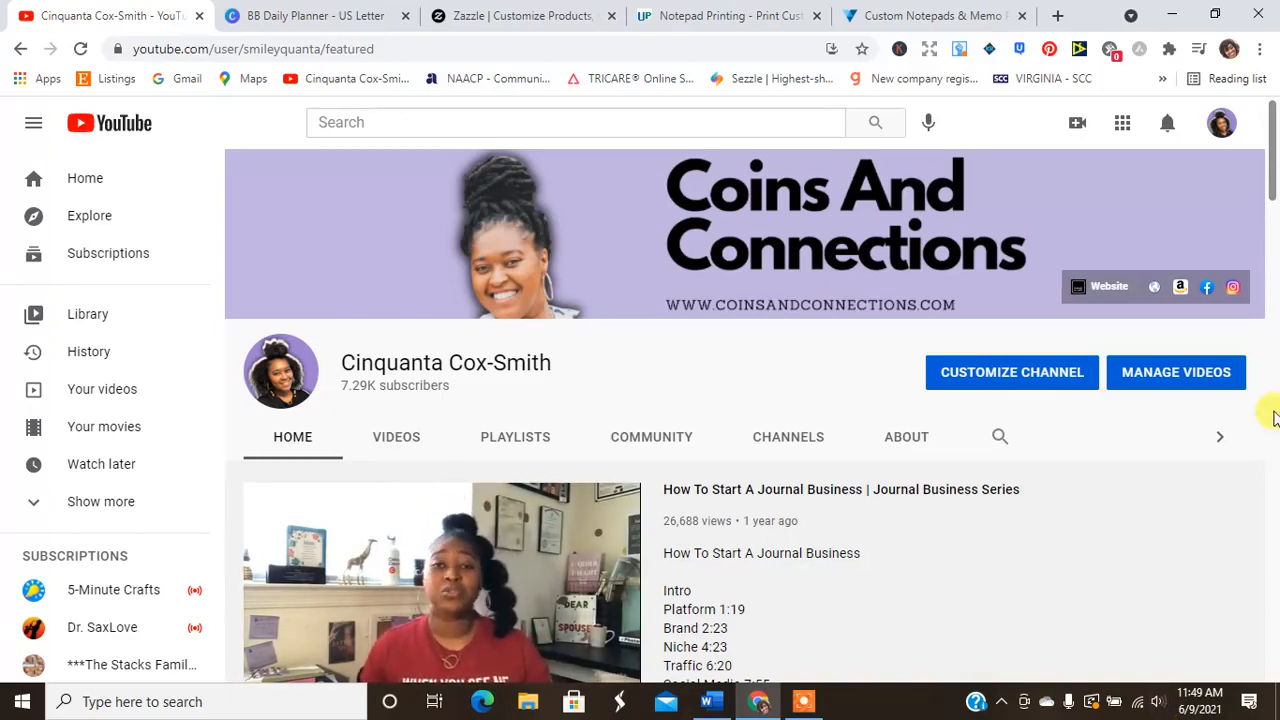
{"action": "mouse_move", "coordinate": [1168, 124]}
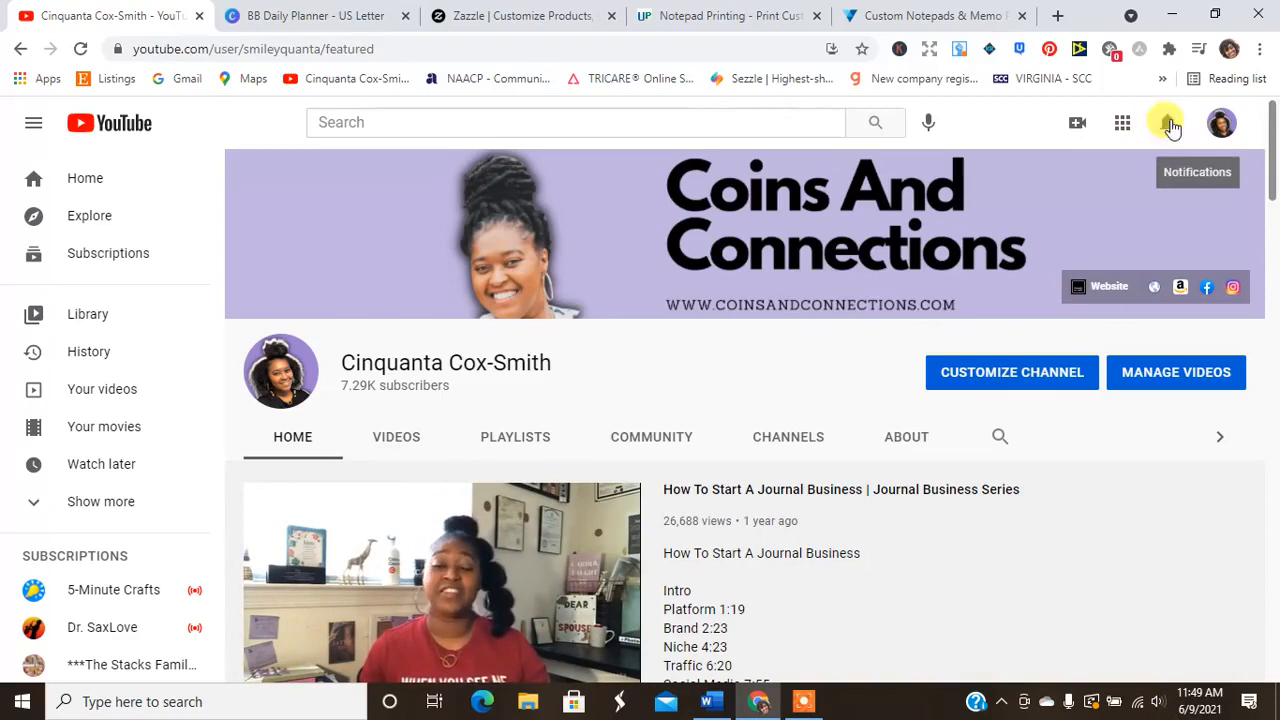
{"action": "mouse_move", "coordinate": [448, 284]}
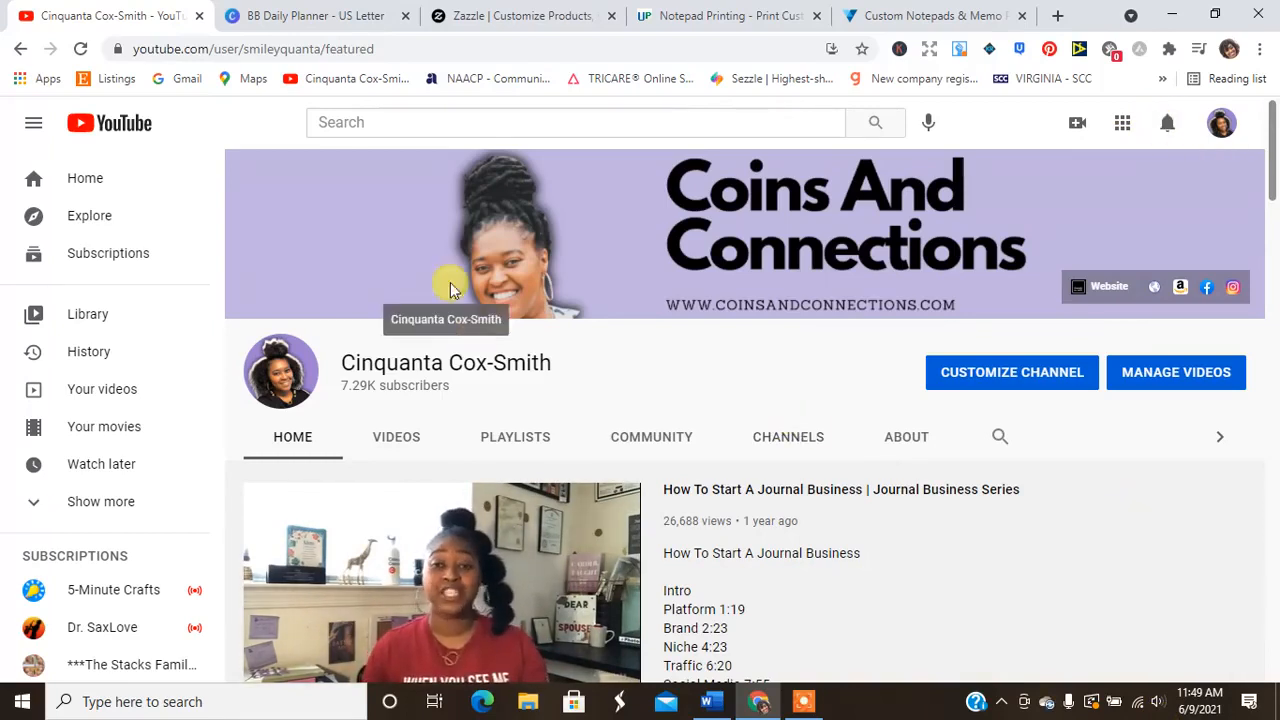
Switch from the YouTube channel to the BB Daily Planner design tab.
{"action": "left_click", "coordinate": [316, 16]}
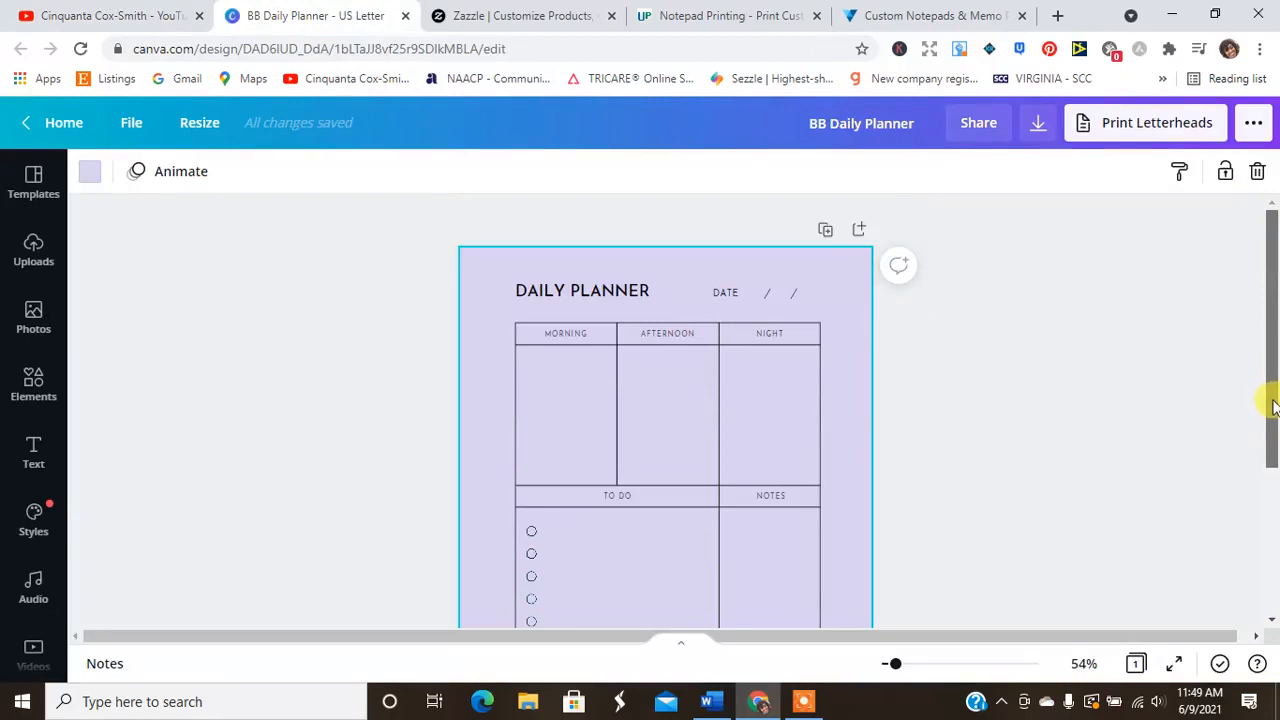
{"action": "scroll", "scroll_direction": "down", "scroll_amount": 3}
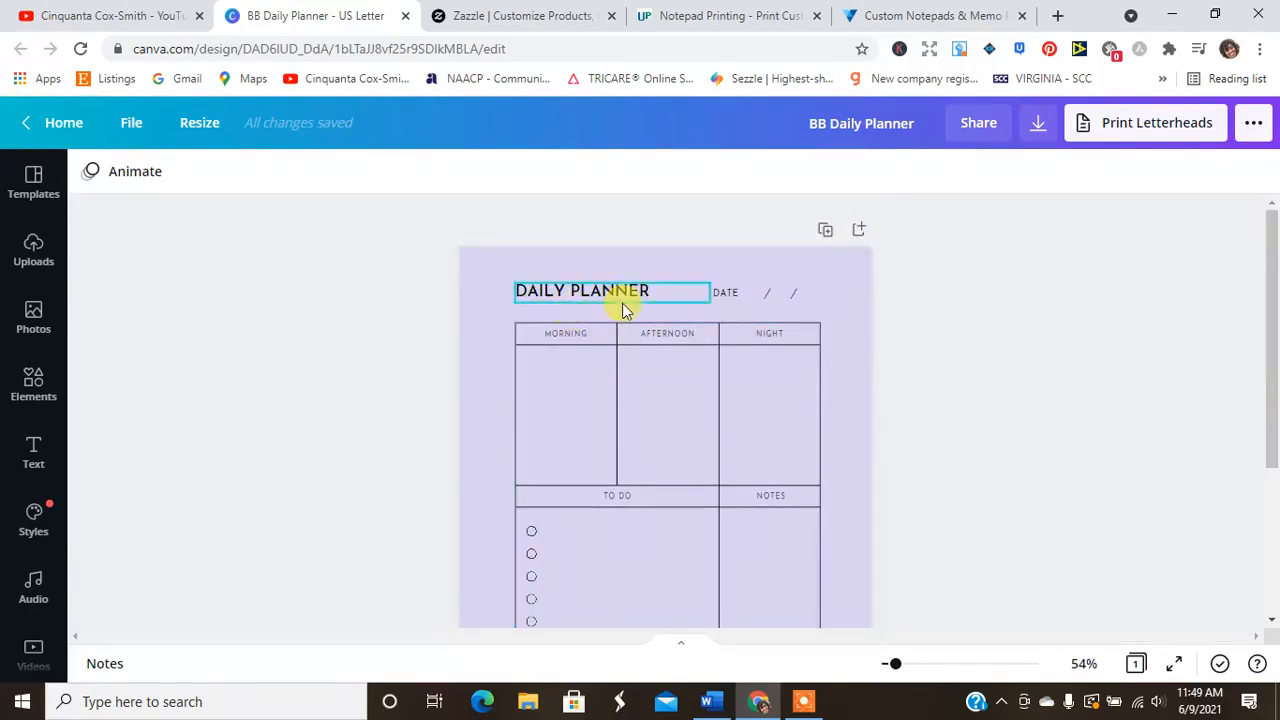
{"action": "left_click", "coordinate": [924, 340]}
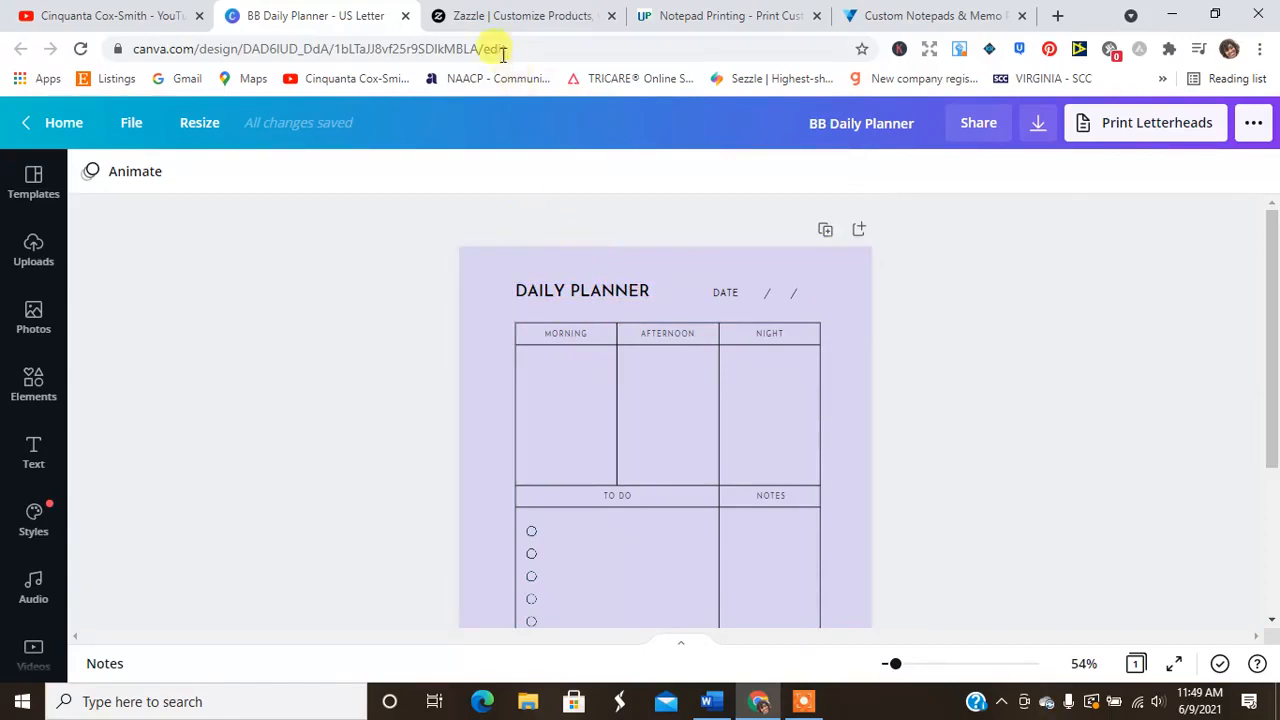
Go to the Zazzle site and navigate its product categories to Notepads.
{"action": "left_click", "coordinate": [520, 16]}
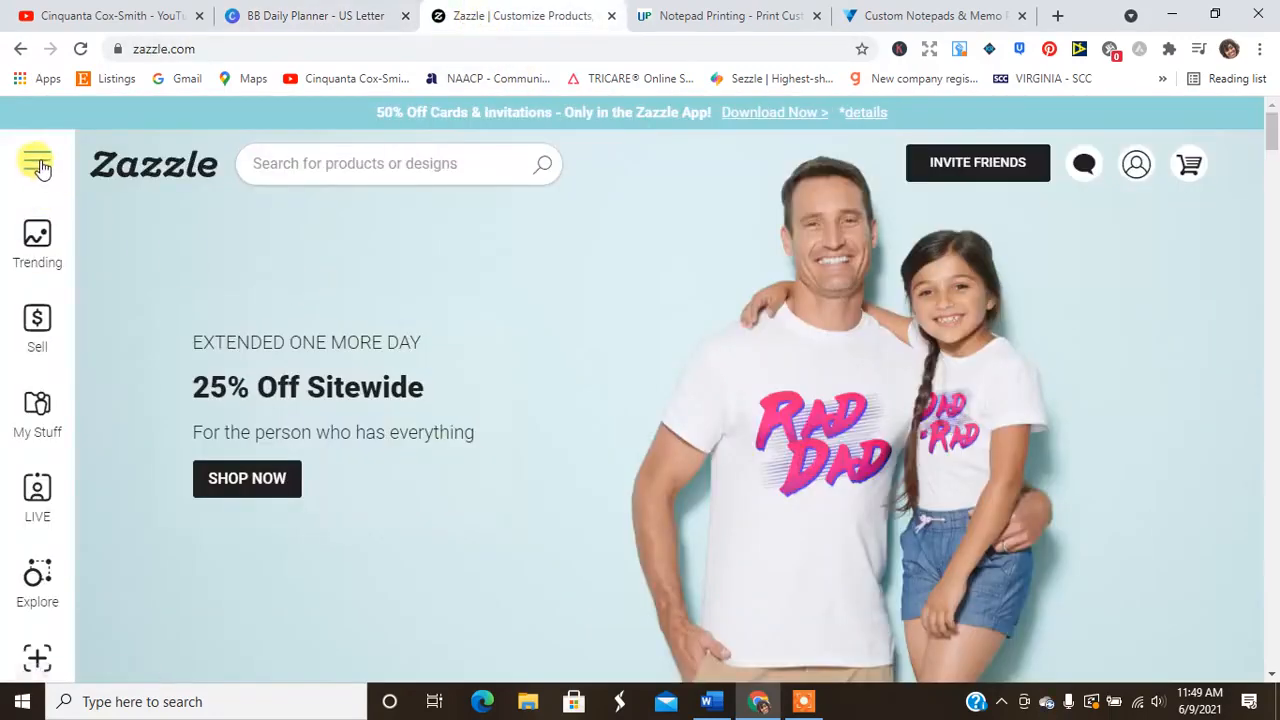
{"action": "left_click", "coordinate": [36, 164]}
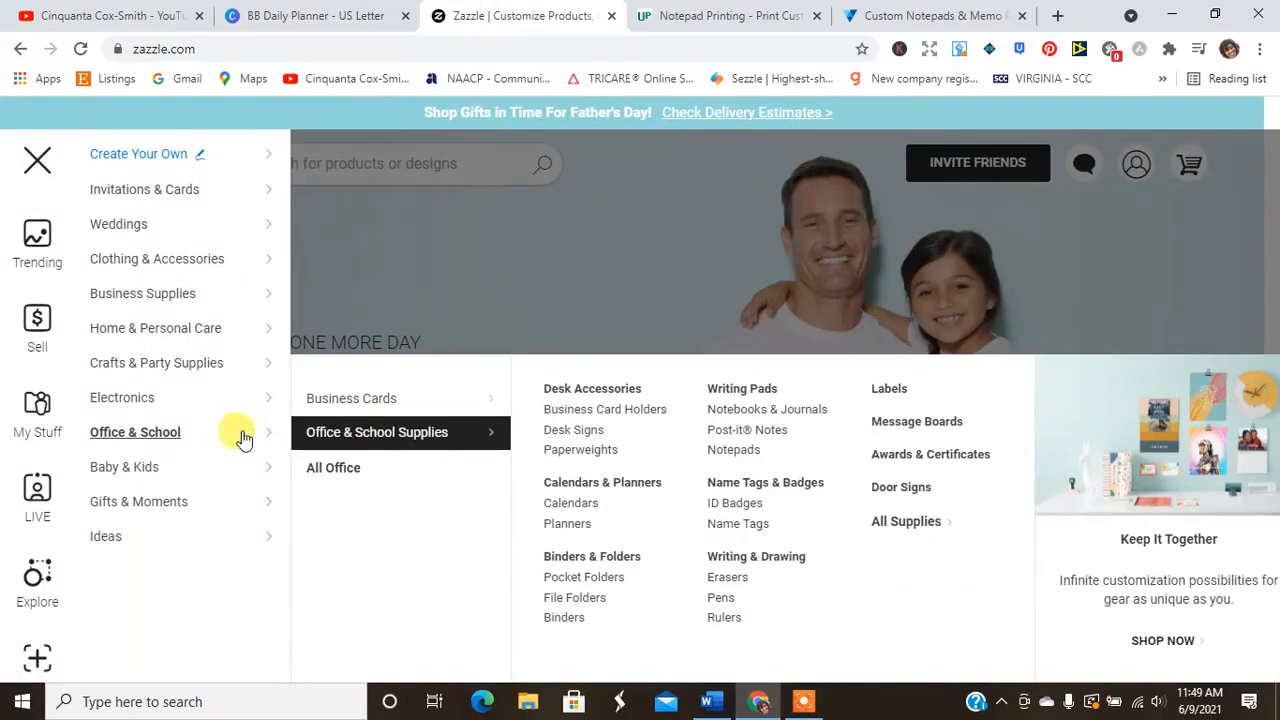
{"action": "mouse_move", "coordinate": [478, 432]}
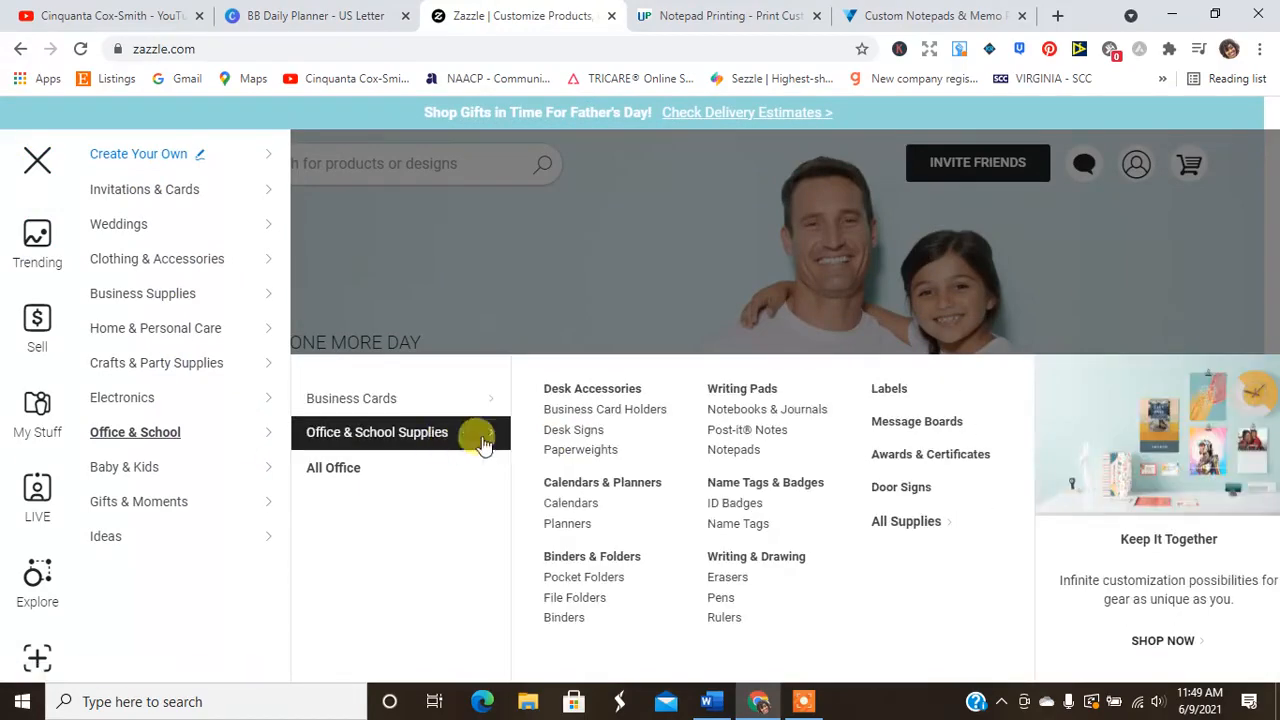
{"action": "mouse_move", "coordinate": [768, 408]}
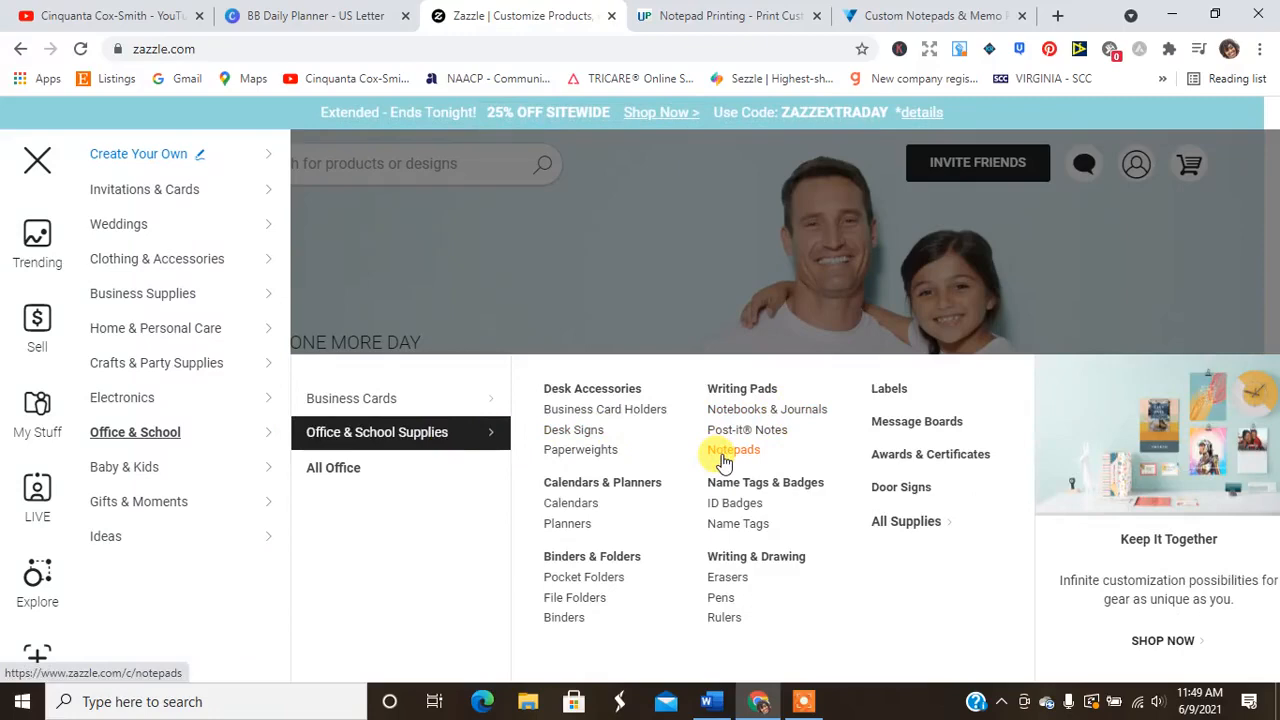
{"action": "left_click", "coordinate": [732, 448]}
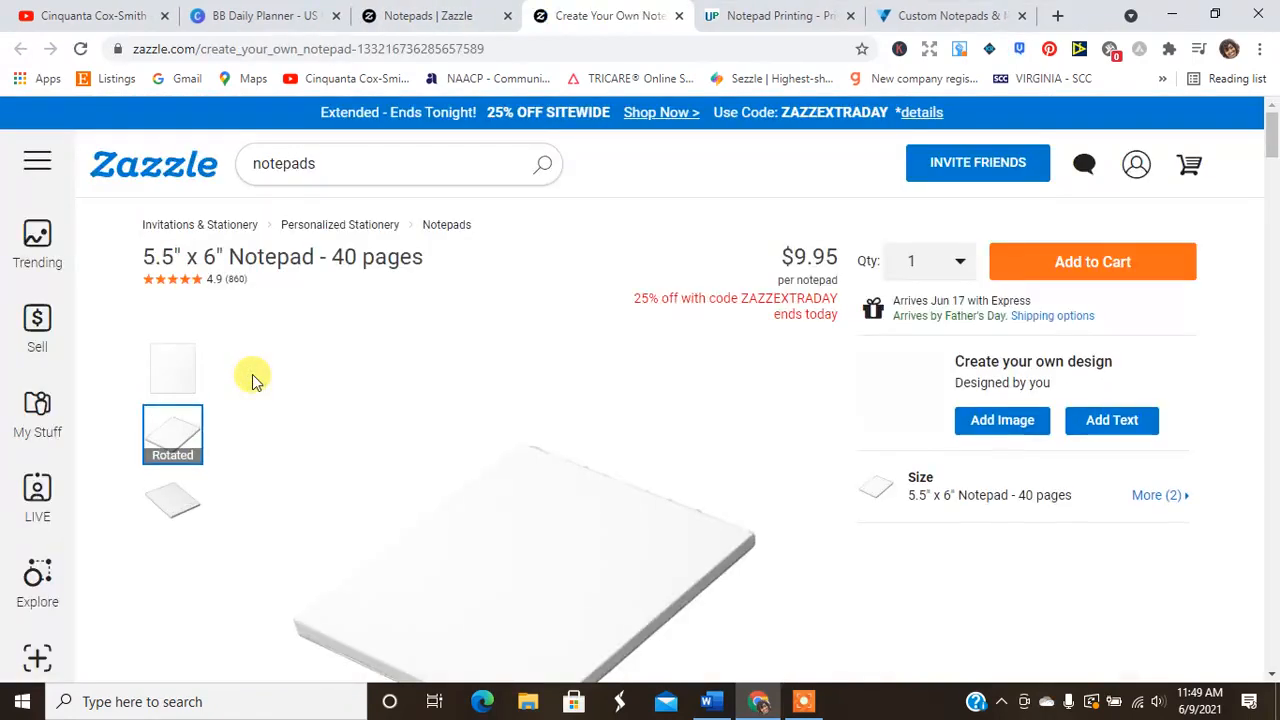
{"action": "mouse_move", "coordinate": [1270, 300]}
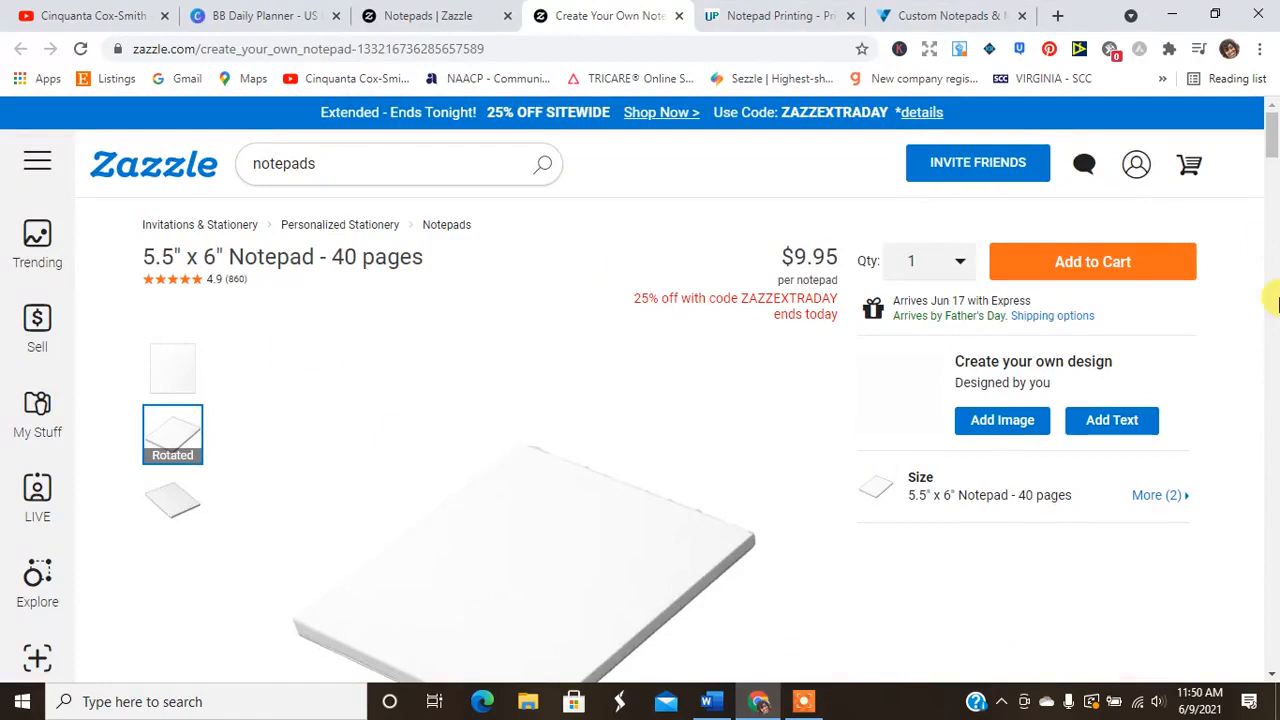
Select the 11 x 8.5 inch Notepad - 40 pages size option.
{"action": "scroll", "scroll_direction": "down", "scroll_amount": 3}
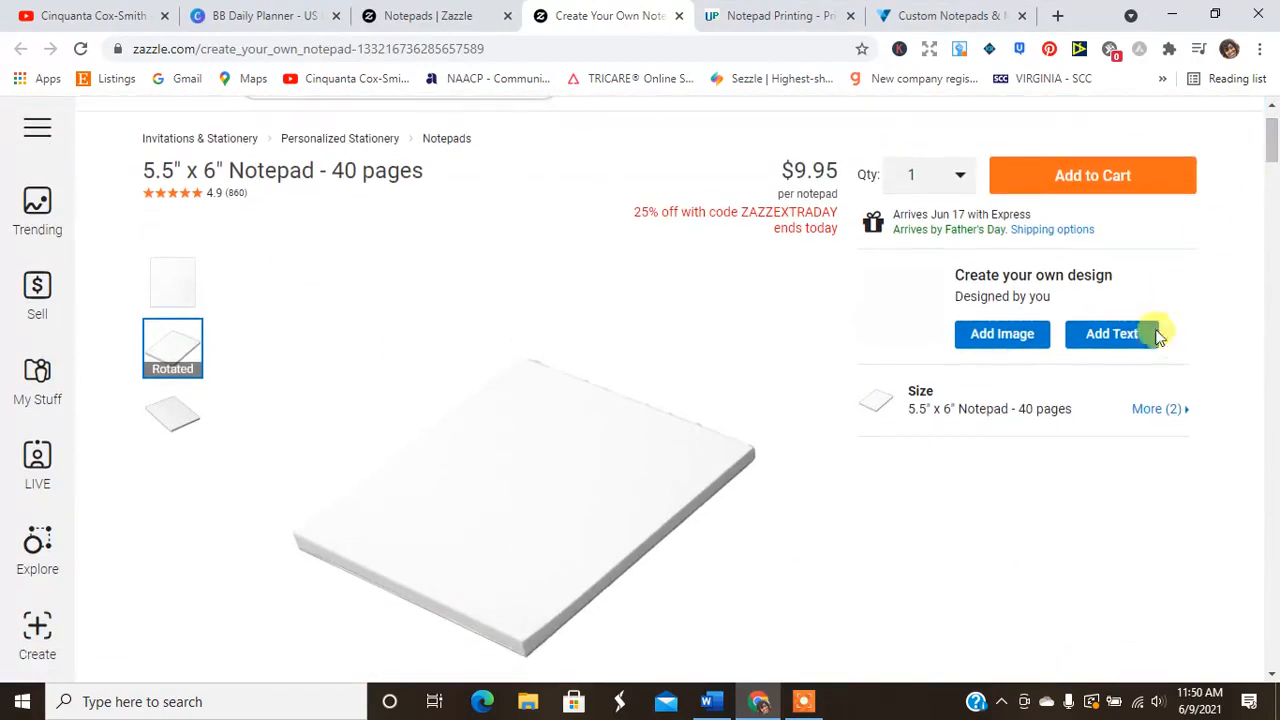
{"action": "left_click", "coordinate": [1156, 408]}
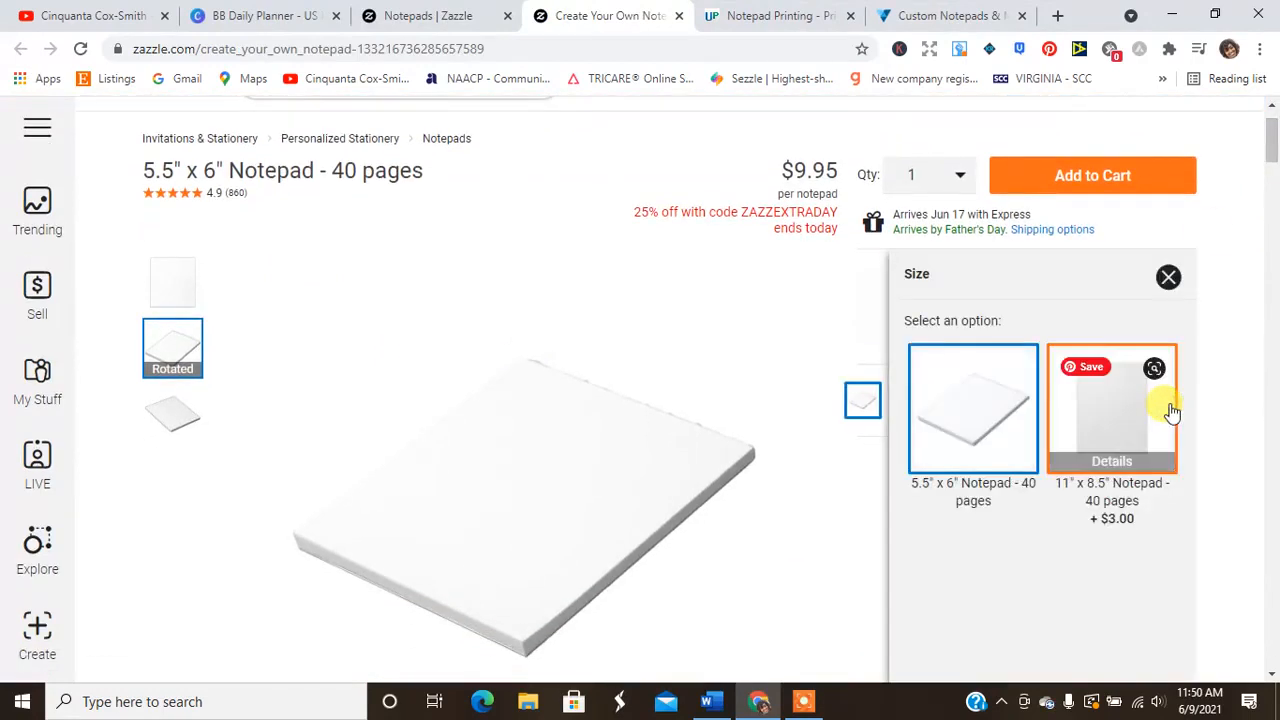
{"action": "mouse_move", "coordinate": [1078, 432]}
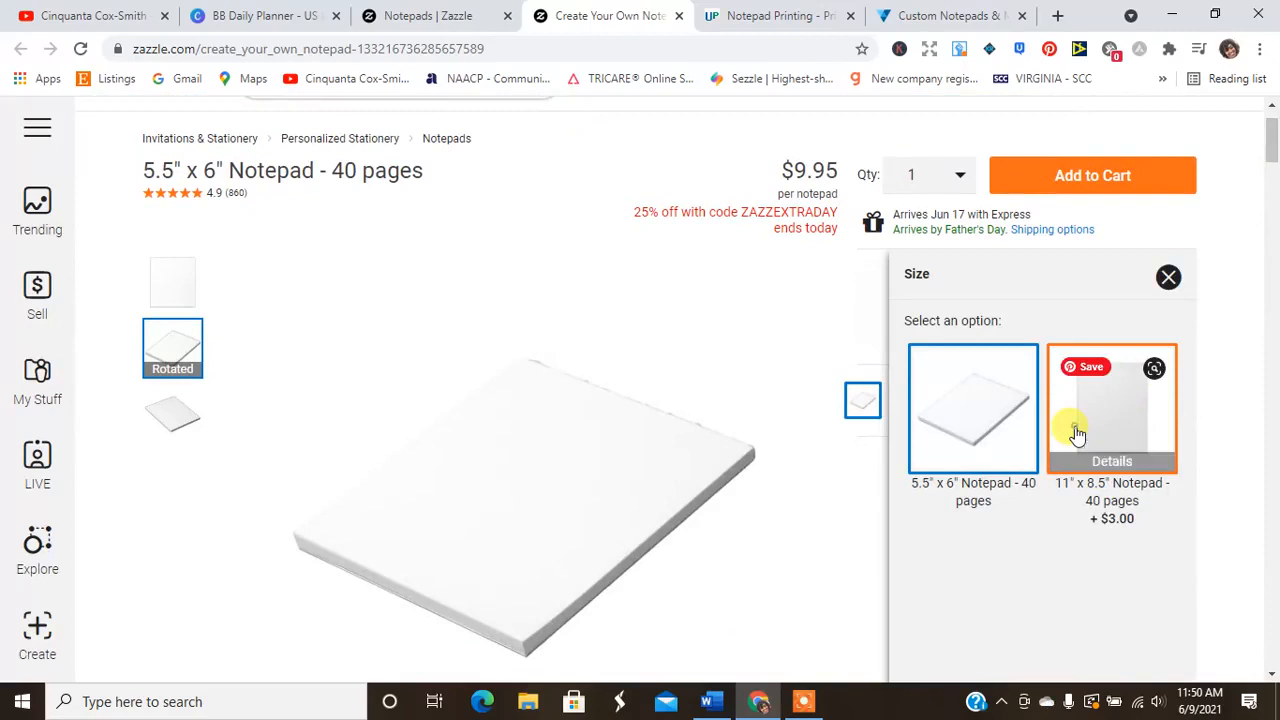
{"action": "left_click", "coordinate": [1112, 408]}
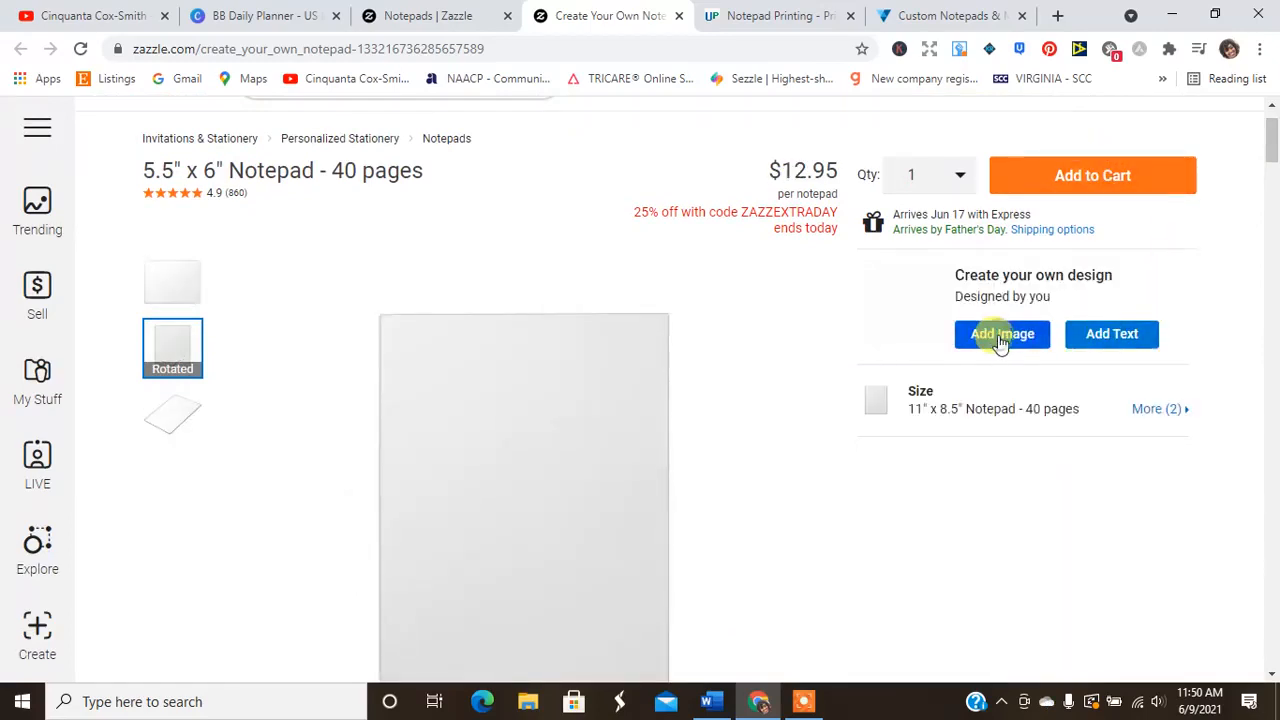
Add an image by uploading the BB Daily Planner file from Downloads.
{"action": "left_click", "coordinate": [1002, 332]}
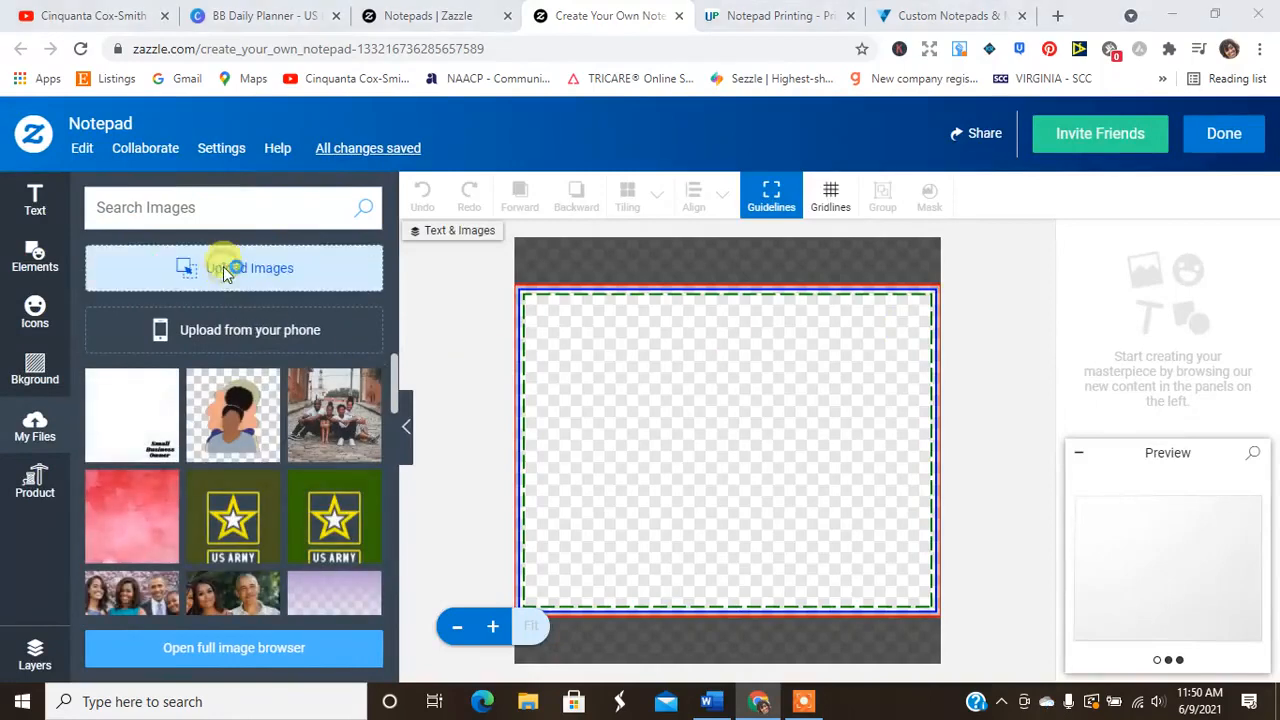
{"action": "left_click", "coordinate": [232, 268]}
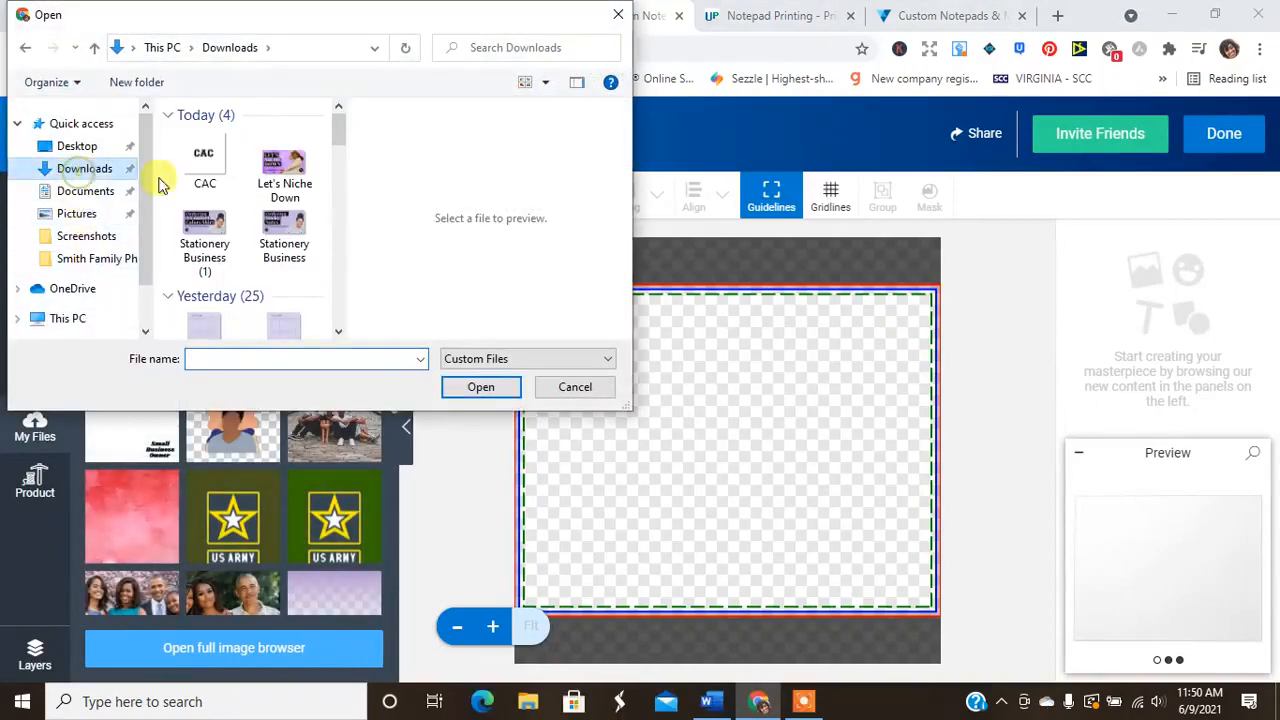
{"action": "left_click", "coordinate": [204, 290]}
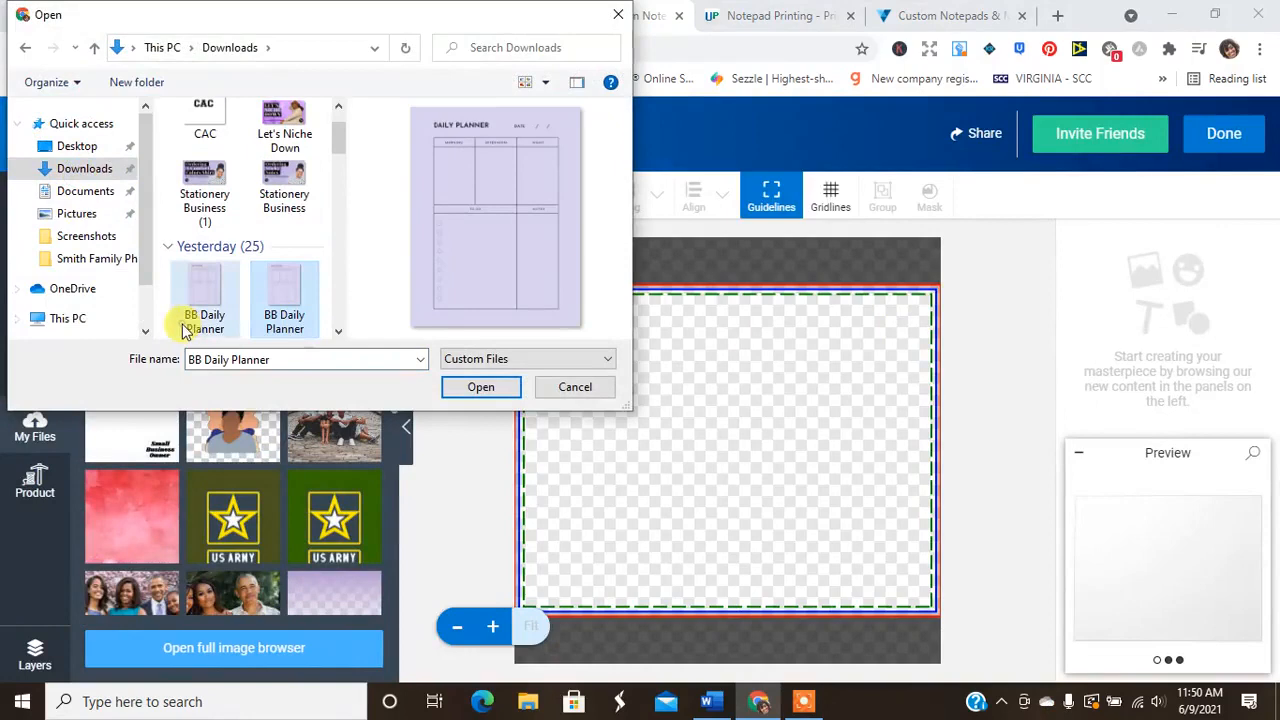
{"action": "left_click", "coordinate": [204, 290]}
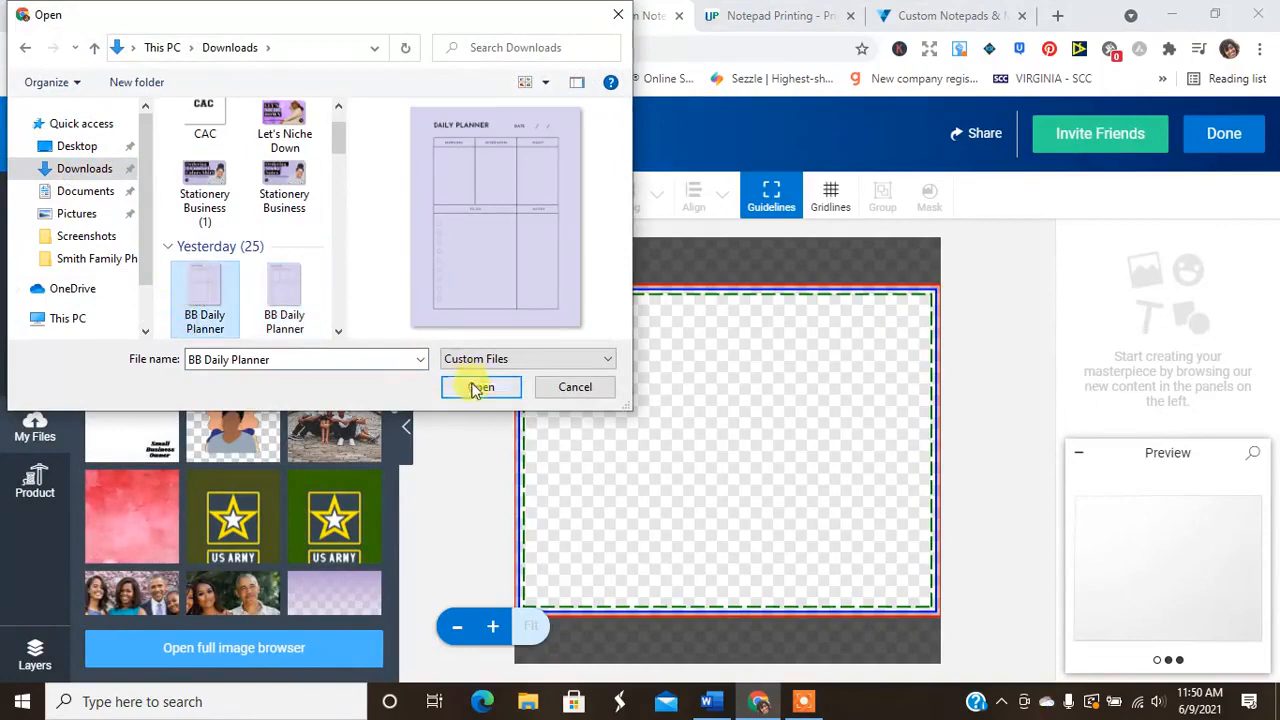
{"action": "left_click", "coordinate": [480, 388]}
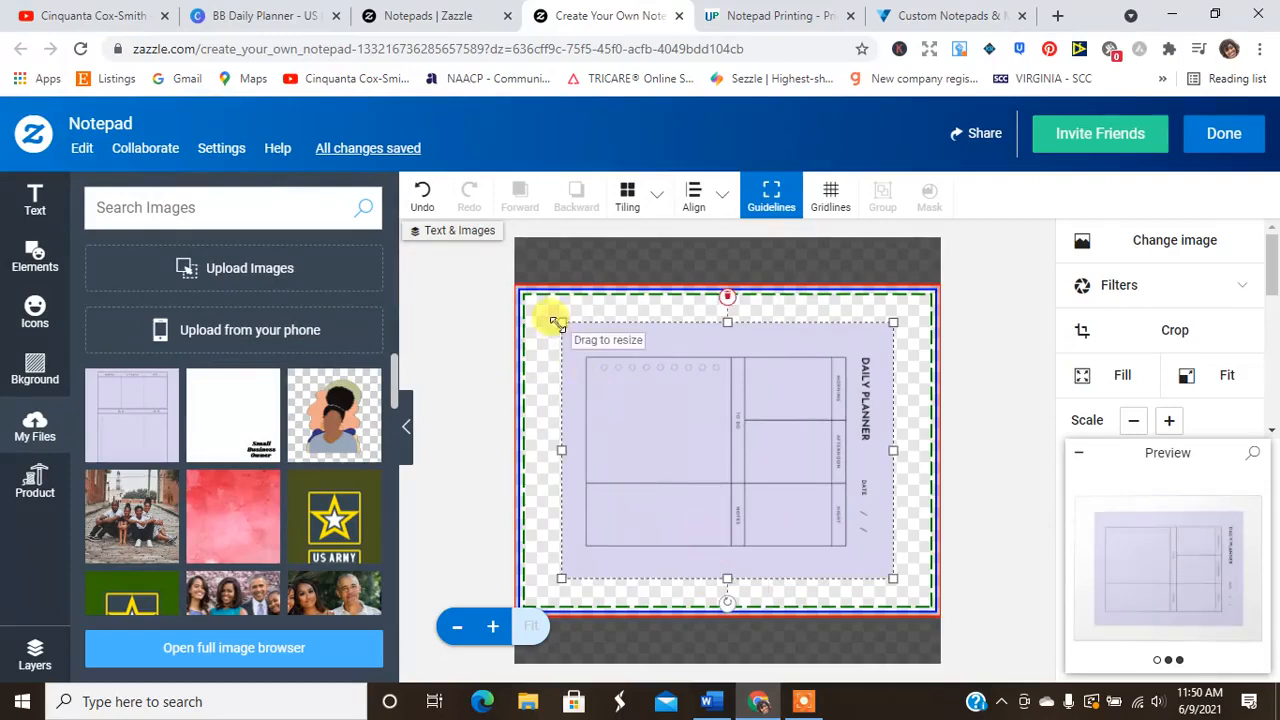
Resize the planner image by its corner handle so it fills the notepad canvas.
{"action": "left_click_drag", "start_coordinate": [560, 324], "coordinate": [524, 296]}
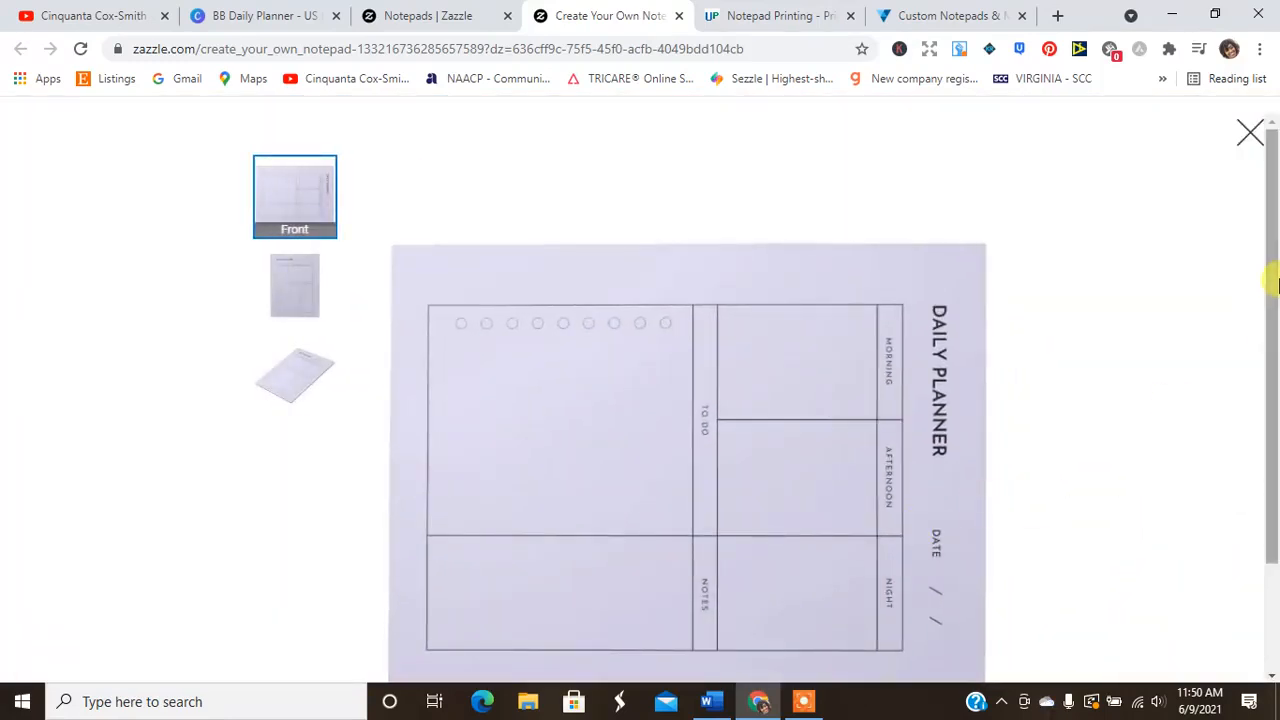
View the Front, Rotated and Angled preview images, then close the preview.
{"action": "left_click", "coordinate": [296, 258]}
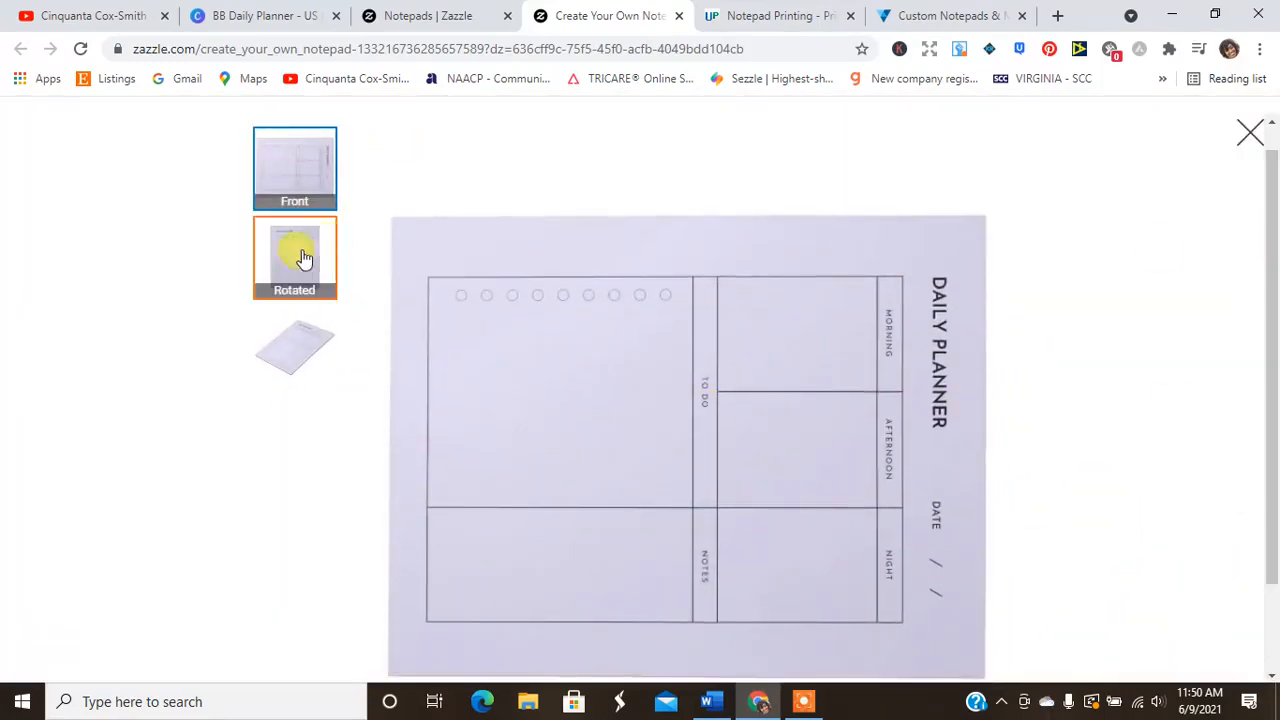
{"action": "left_click", "coordinate": [294, 258]}
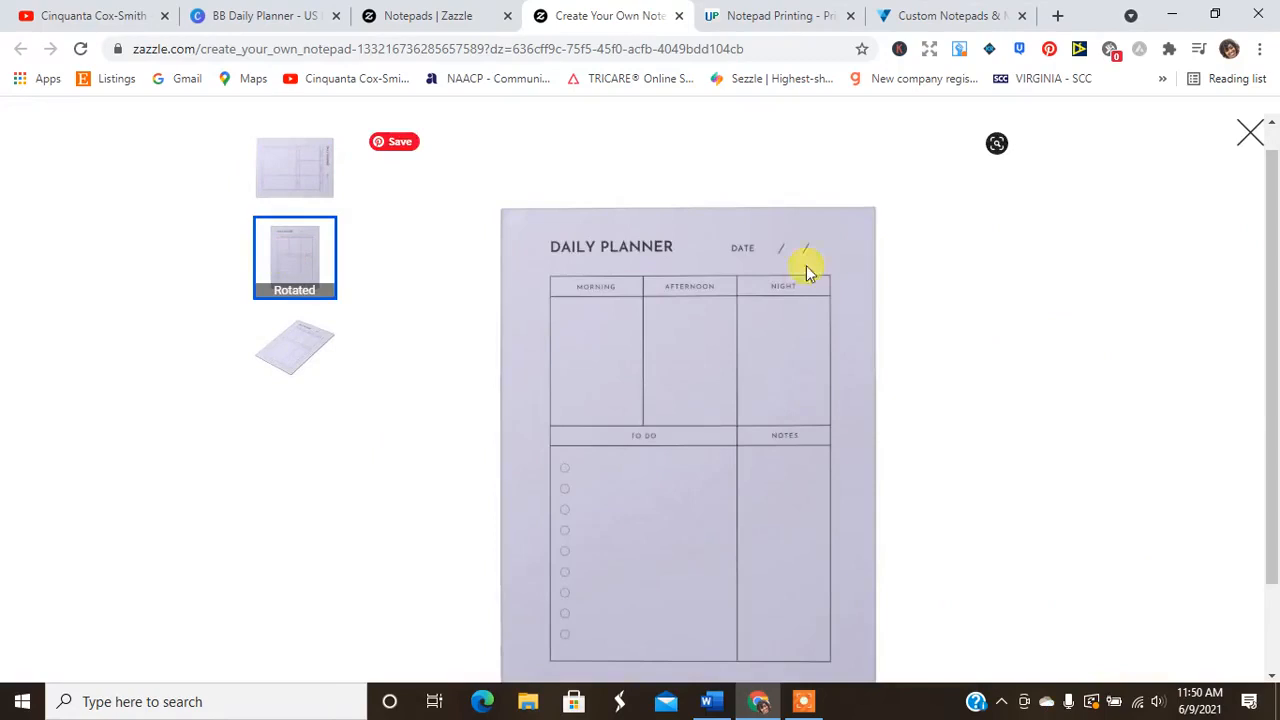
{"action": "scroll", "scroll_direction": "down", "scroll_amount": 3}
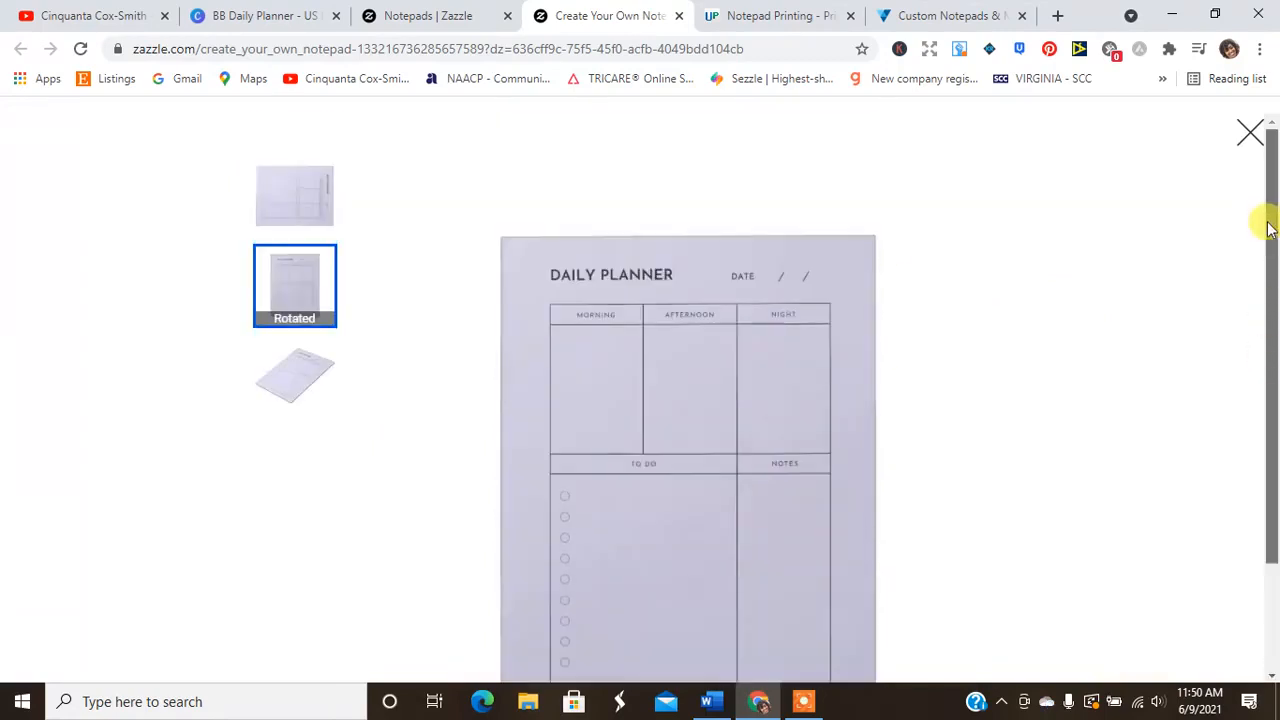
{"action": "left_click", "coordinate": [294, 376]}
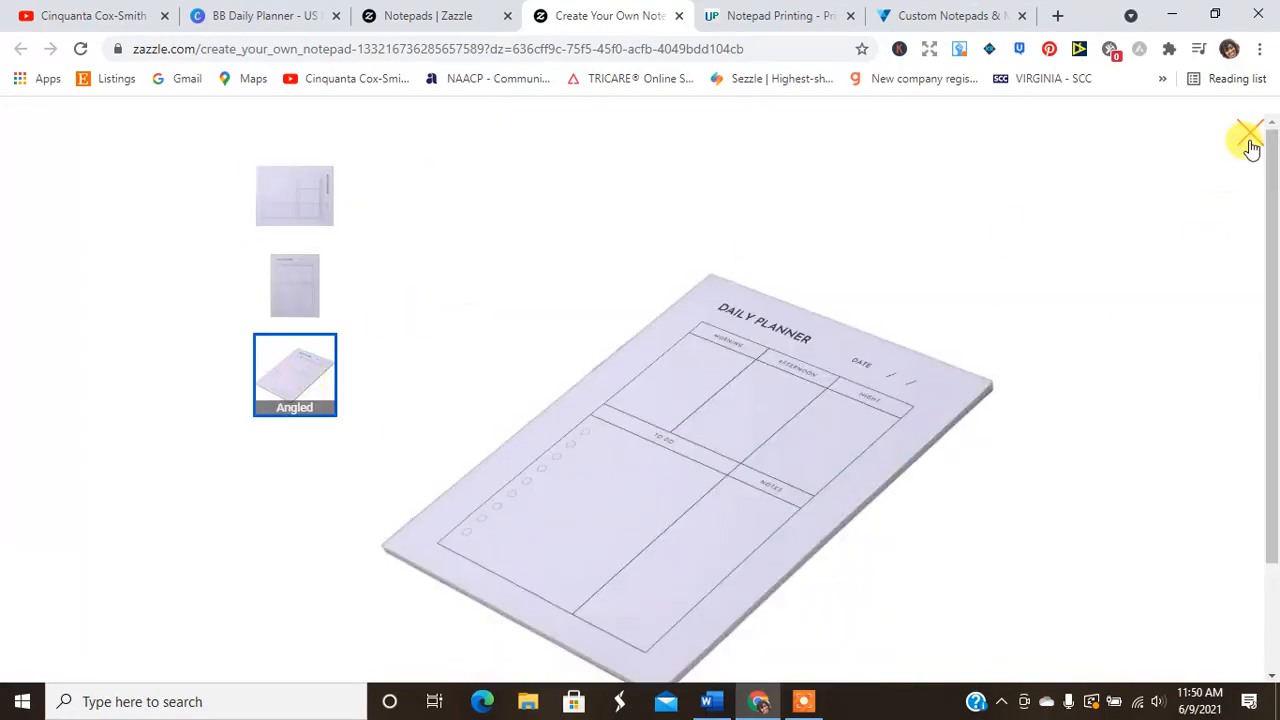
{"action": "left_click", "coordinate": [1250, 136]}
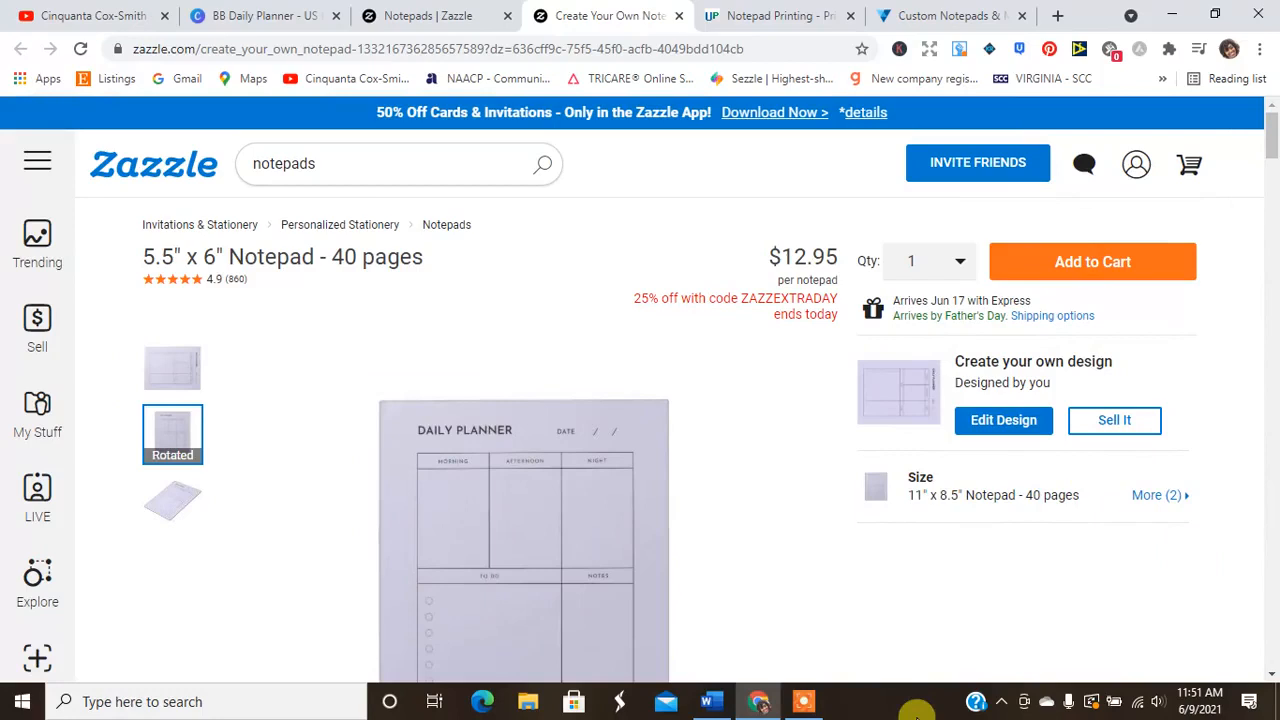
{"action": "mouse_move", "coordinate": [1100, 300]}
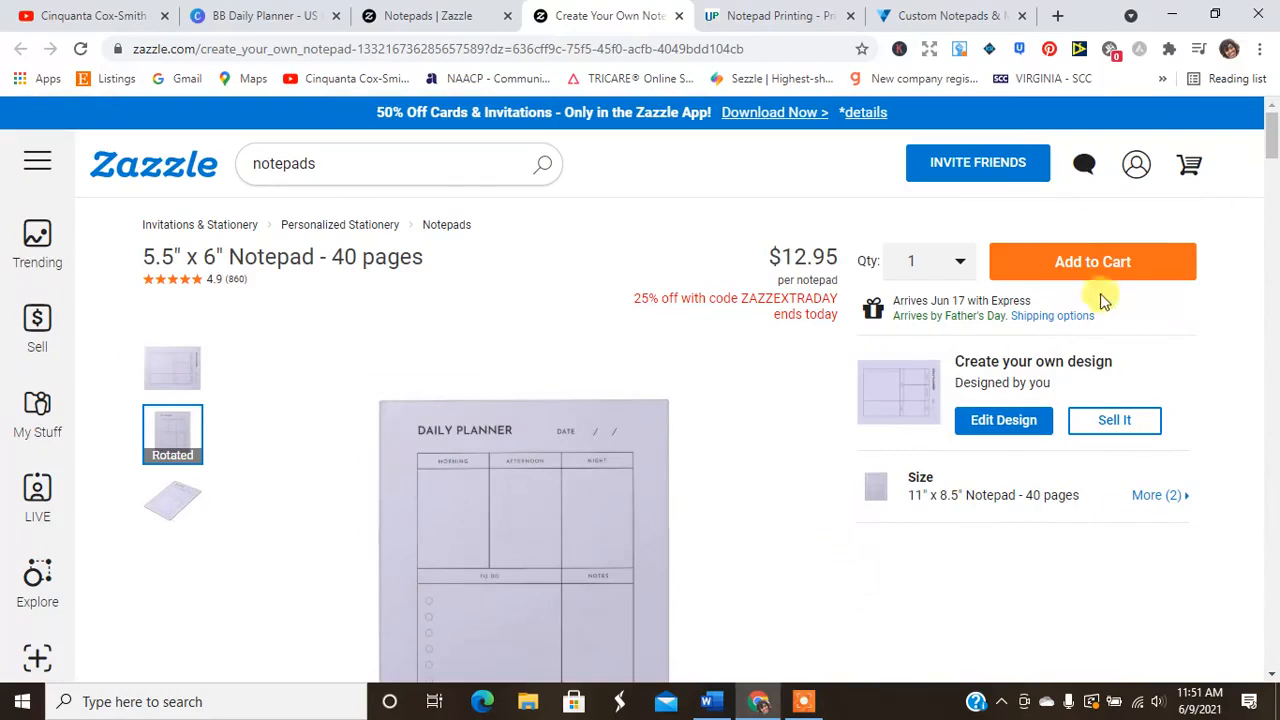
Add the customized notepad to the cart and view the cart for checkout.
{"action": "left_click", "coordinate": [1092, 260]}
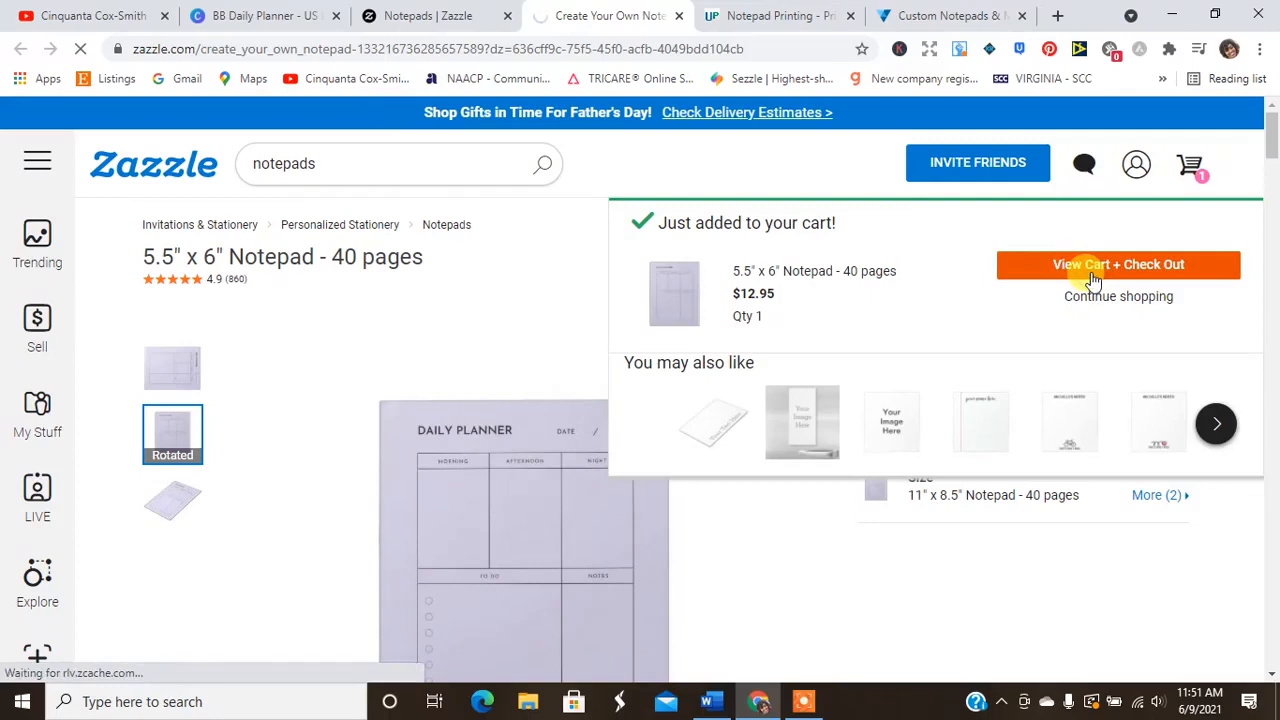
{"action": "left_click", "coordinate": [1118, 264]}
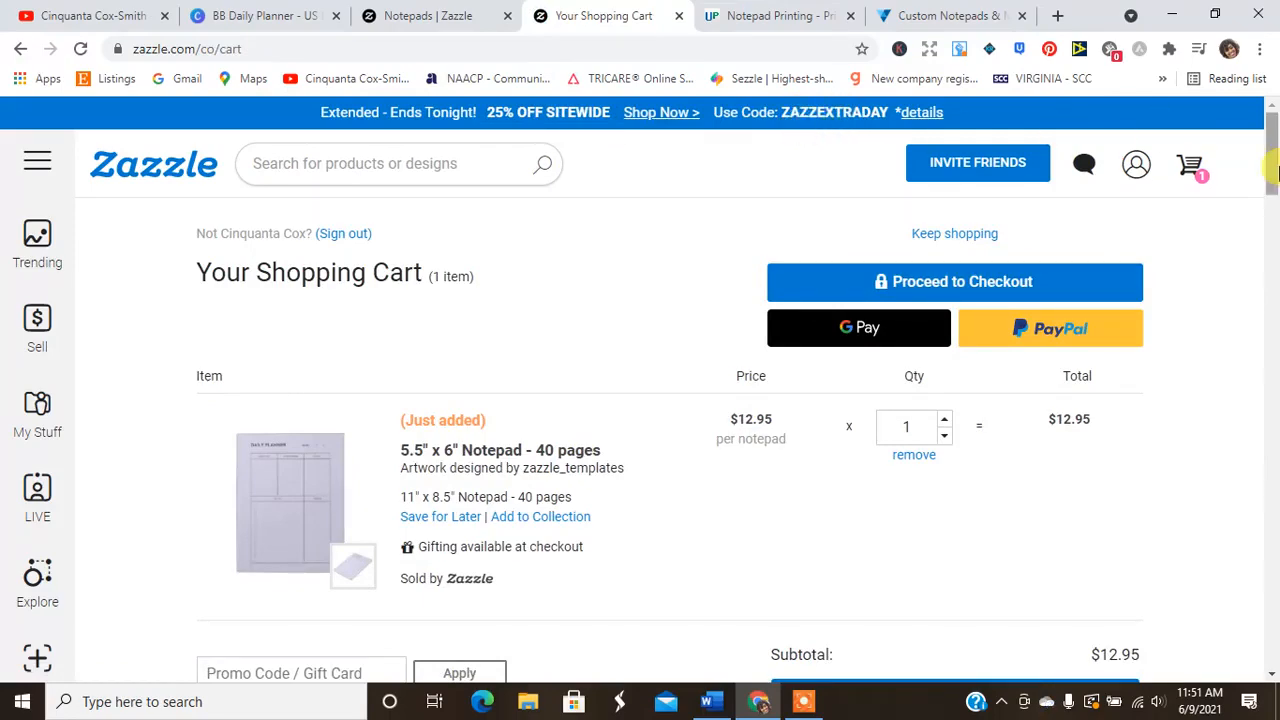
Enter and apply the promo code zazzextraday in the cart's Promo Code box.
{"action": "scroll", "scroll_direction": "down", "scroll_amount": 3}
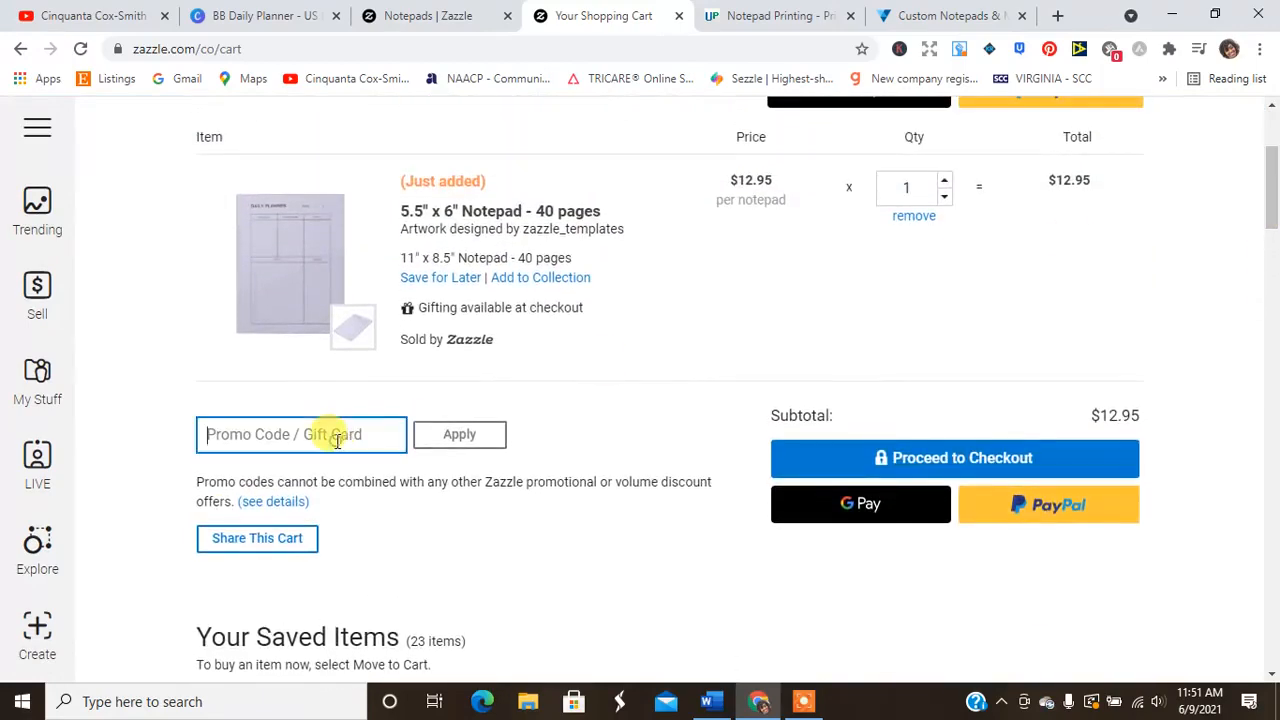
{"action": "left_click", "coordinate": [16, 700]}
{"action": "type", "text": "zazzextraday"}
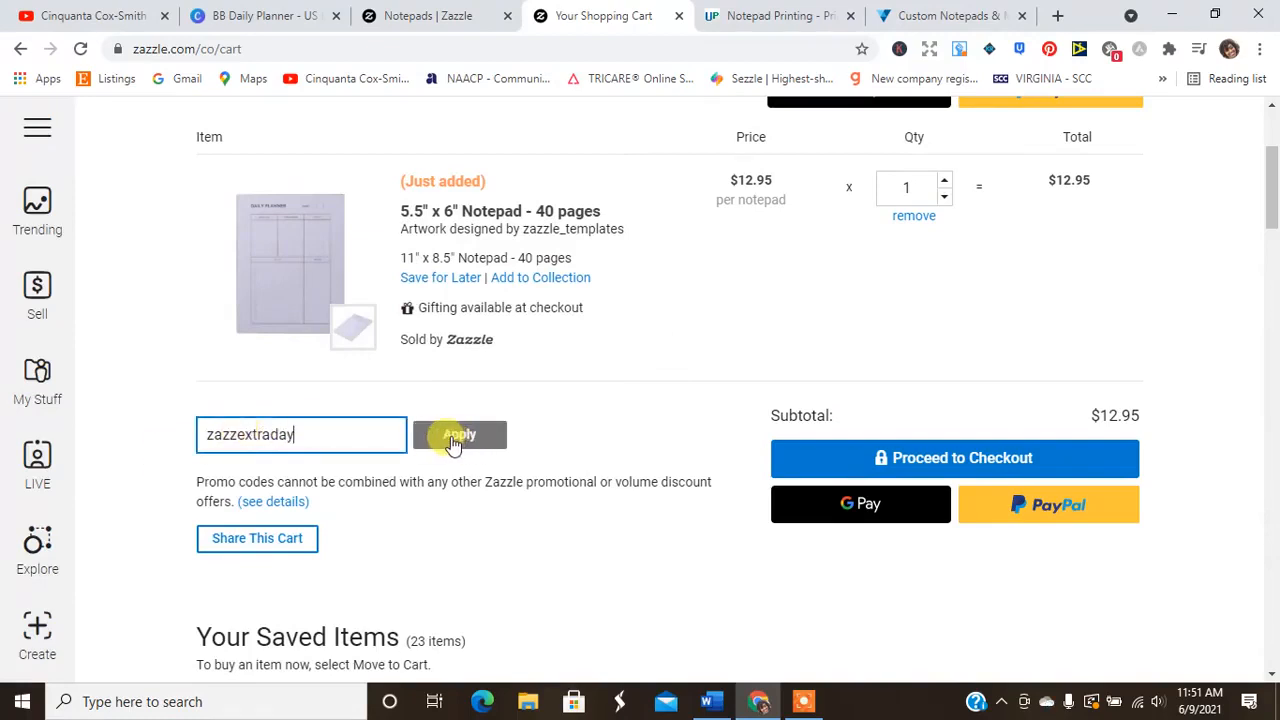
{"action": "left_click", "coordinate": [460, 434]}
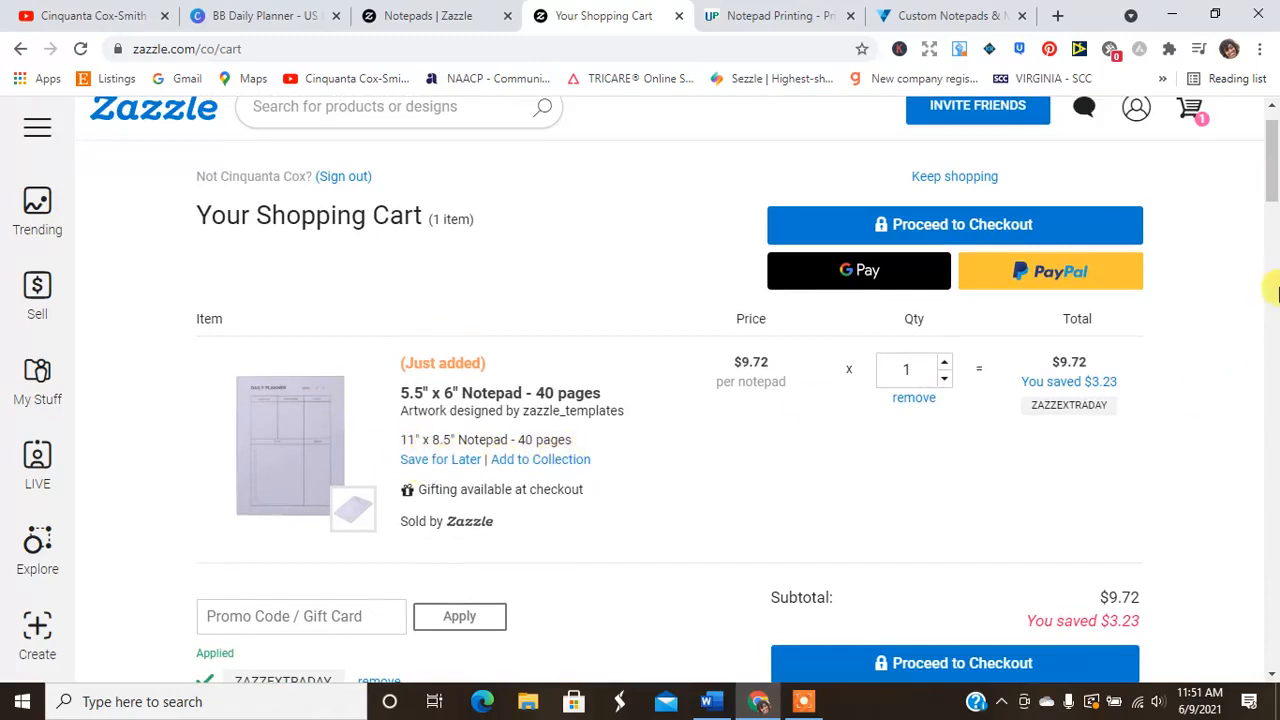
{"action": "scroll", "scroll_direction": "down", "scroll_amount": 3}
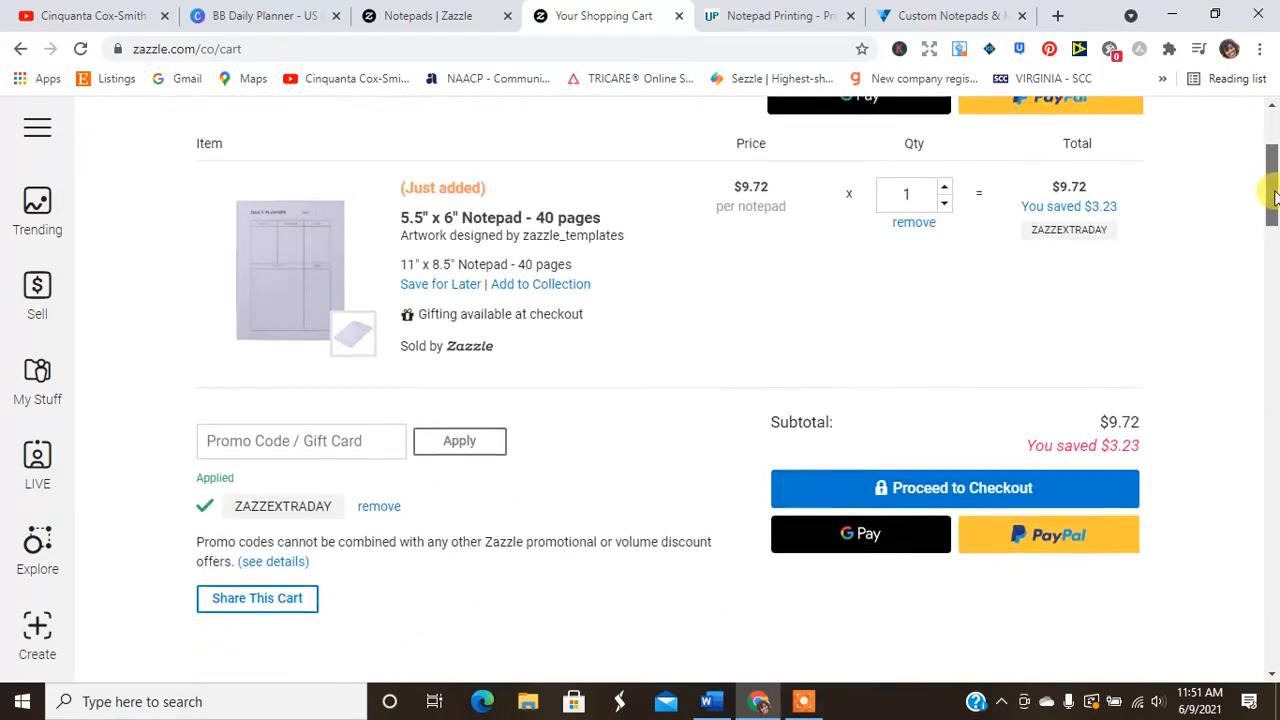
{"action": "scroll", "scroll_direction": "down", "scroll_amount": 3}
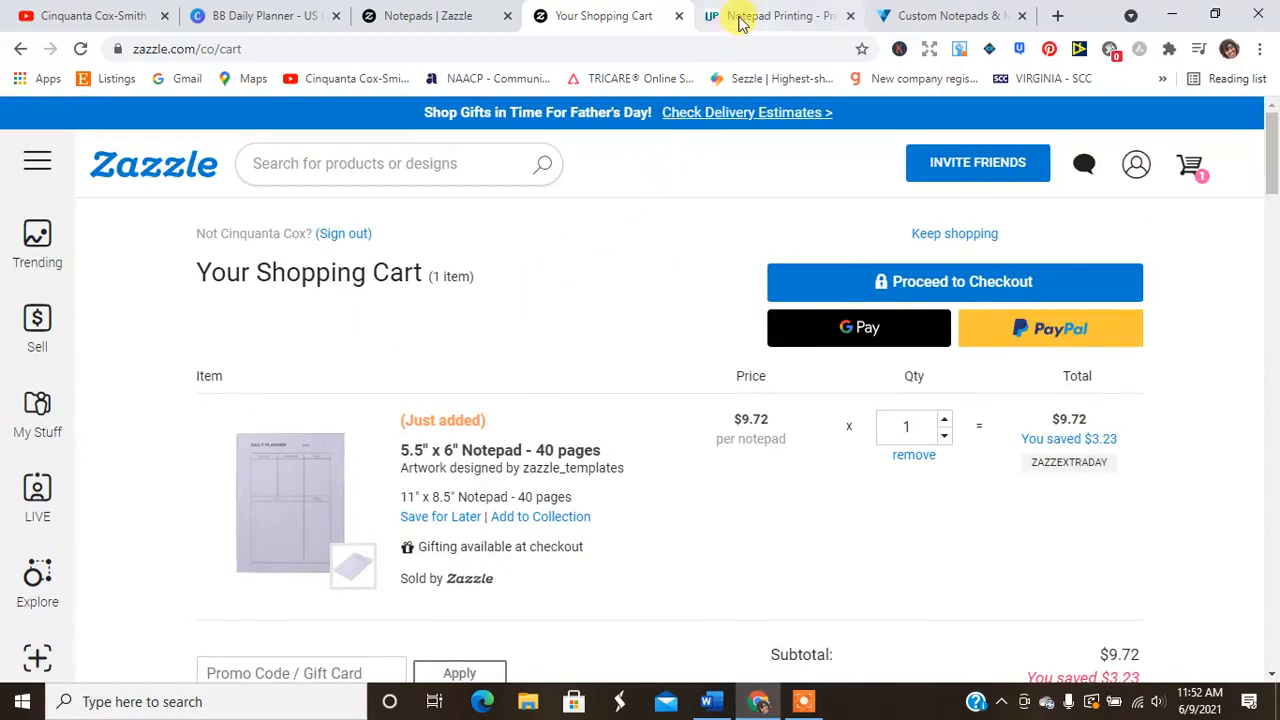
On UPrinting, try the 8.5" x 11" size and set 50 sheets per pad.
{"action": "left_click", "coordinate": [780, 16]}
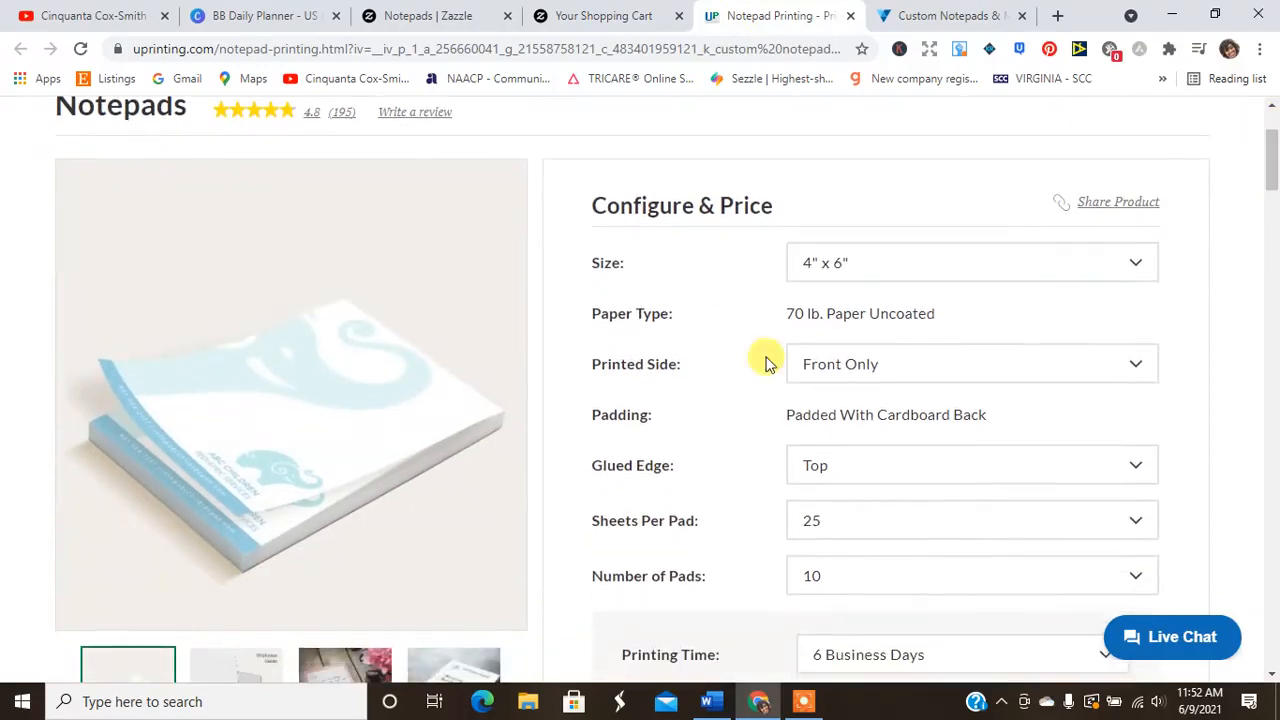
{"action": "left_click", "coordinate": [970, 262]}
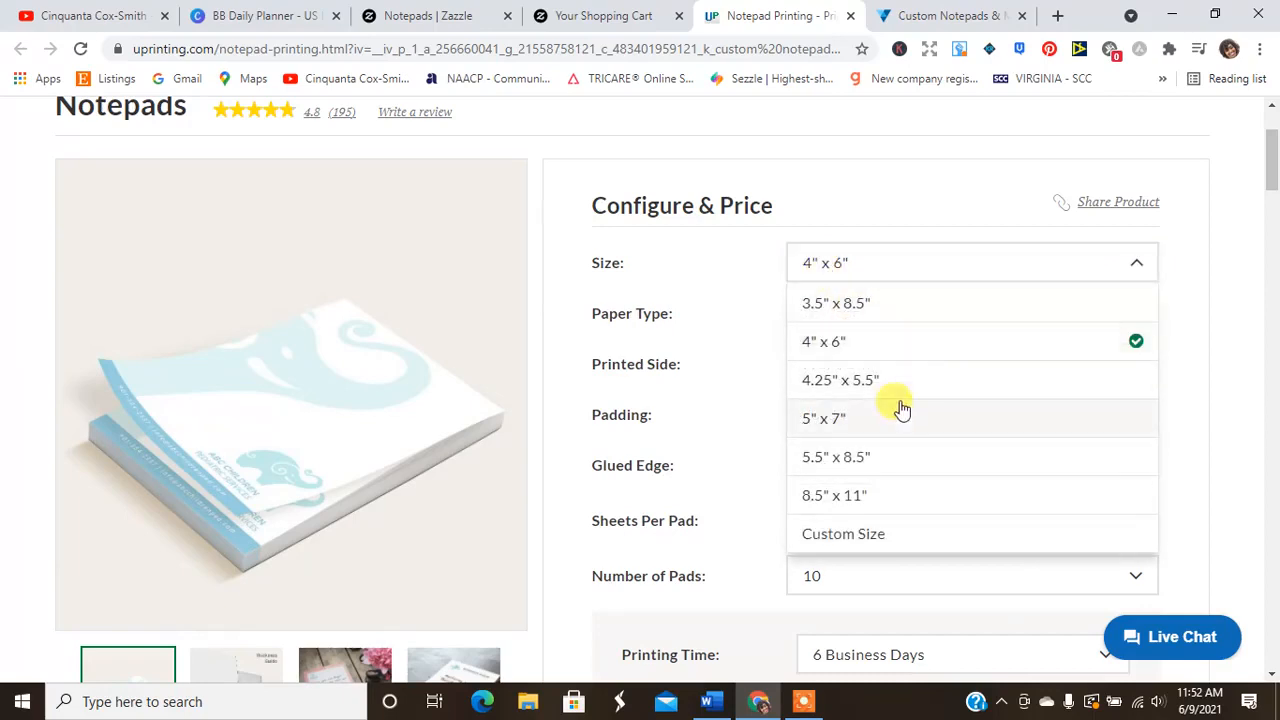
{"action": "mouse_move", "coordinate": [864, 502]}
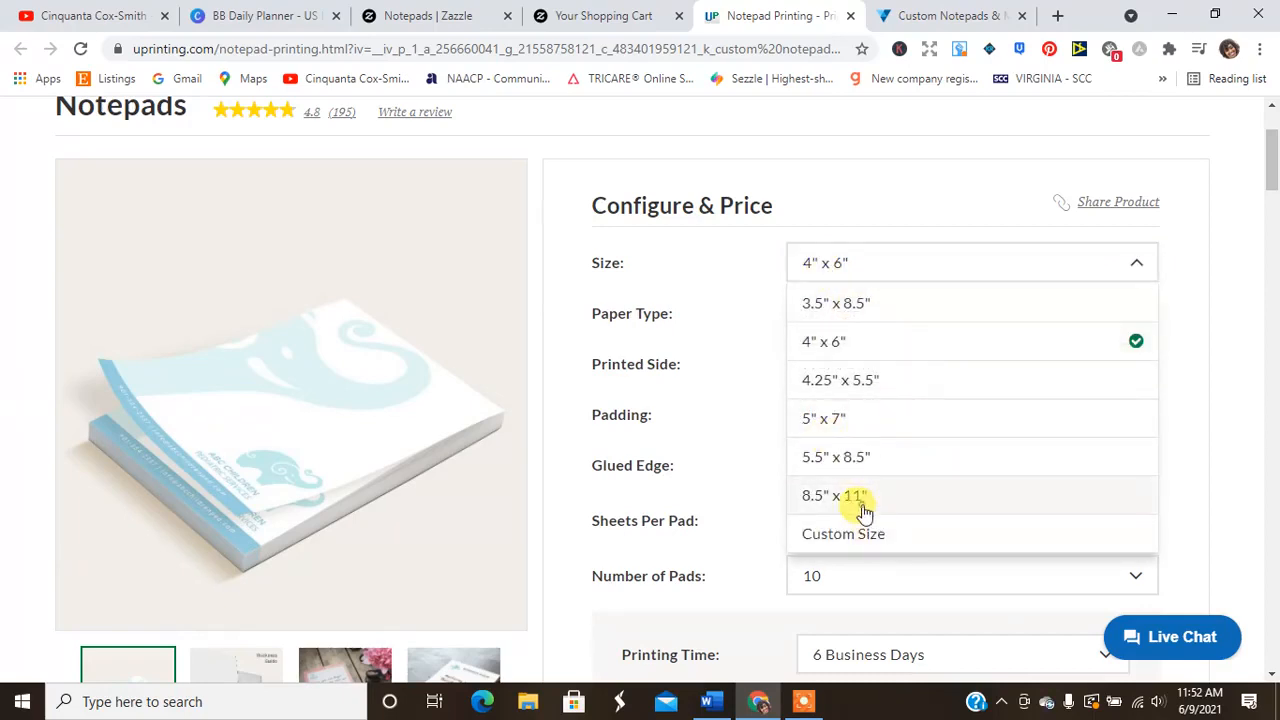
{"action": "left_click", "coordinate": [834, 496]}
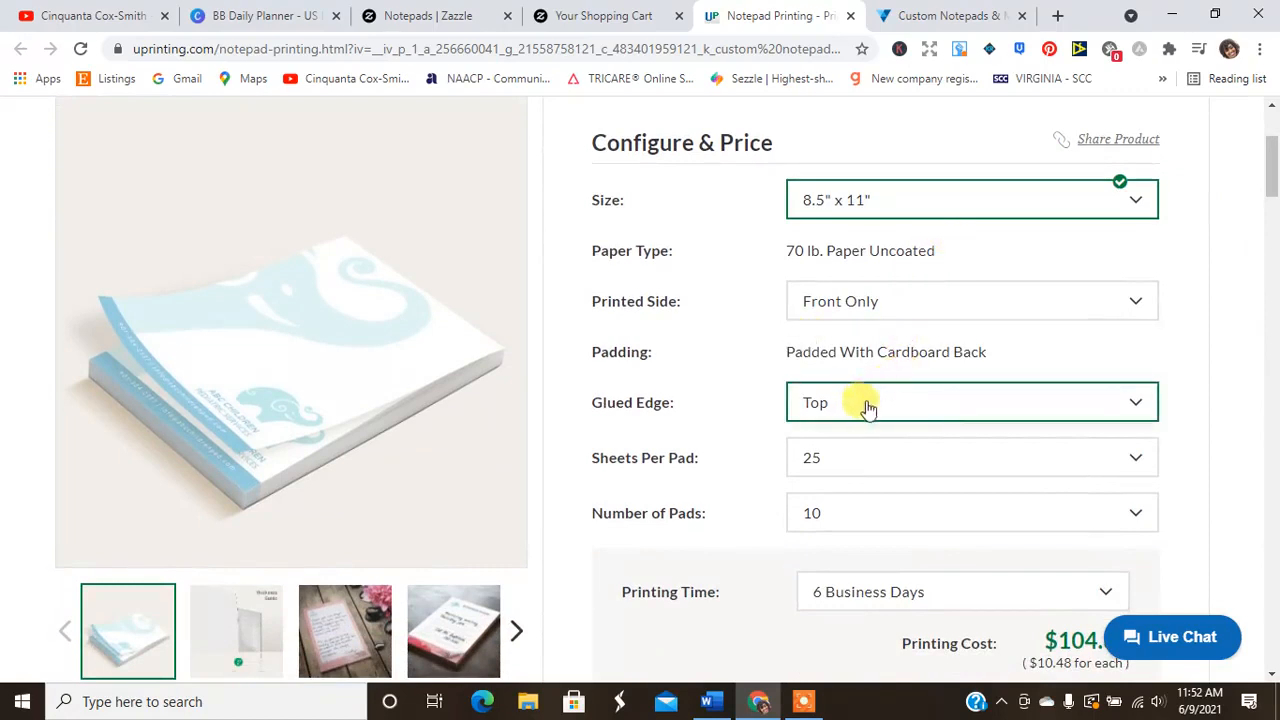
{"action": "left_click", "coordinate": [970, 456]}
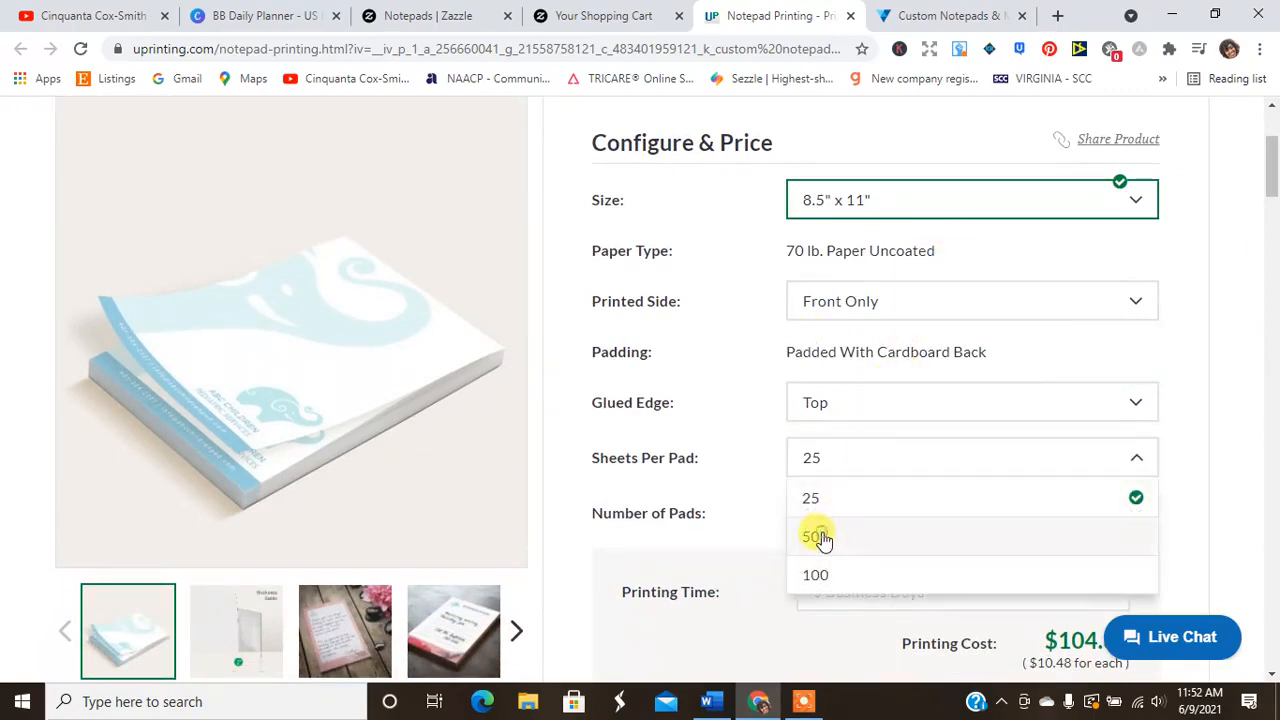
{"action": "left_click", "coordinate": [812, 536]}
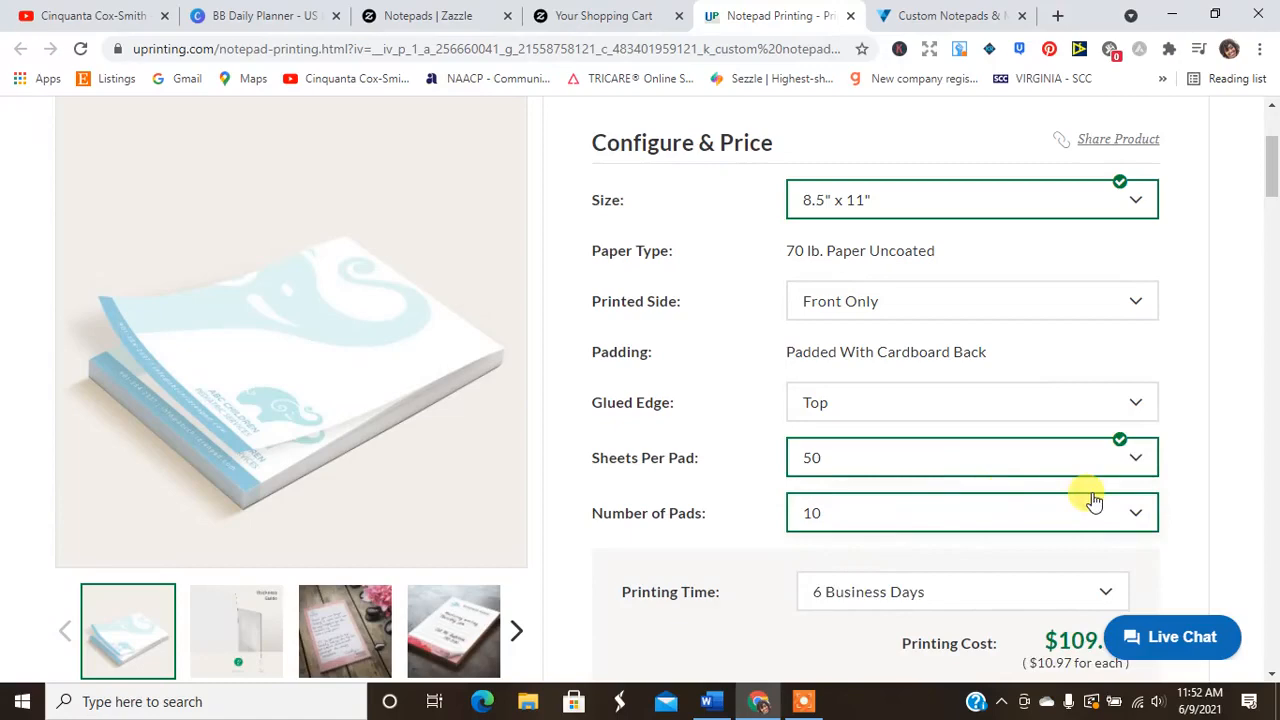
Leave the number of pads at 10 and revisit the size choices for 4" x 6".
{"action": "left_click", "coordinate": [972, 512]}
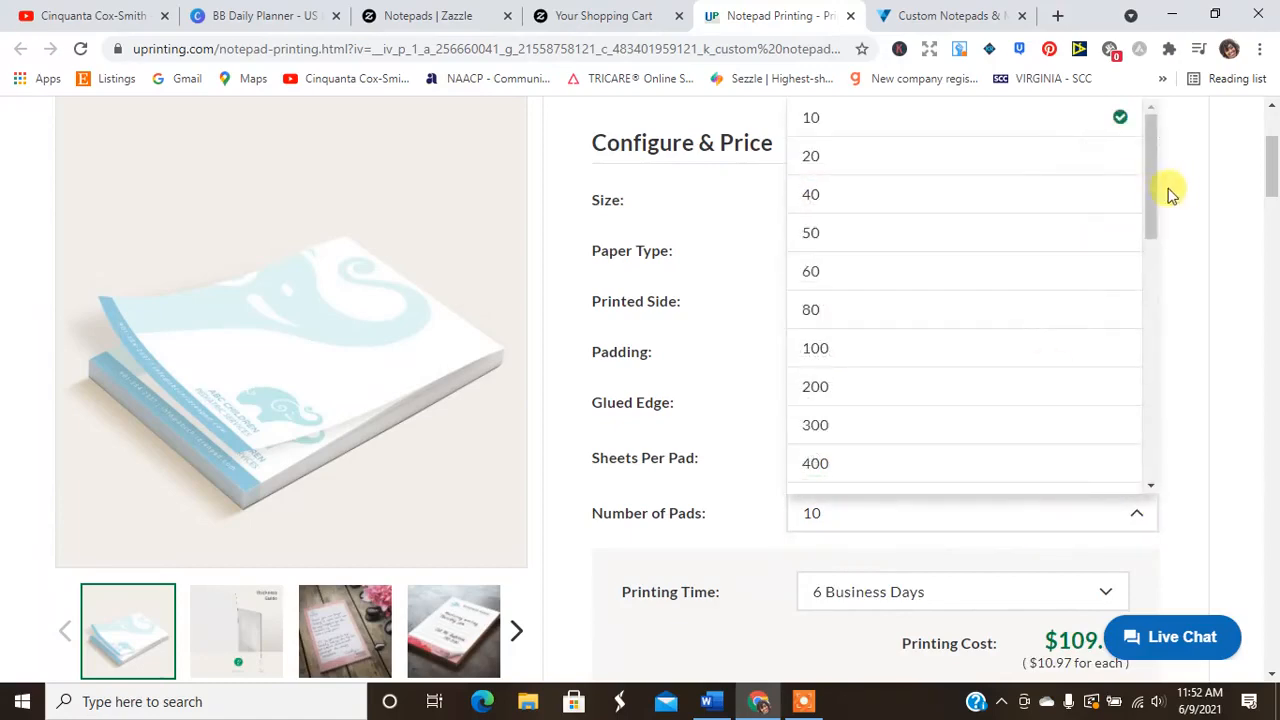
{"action": "left_click", "coordinate": [810, 232]}
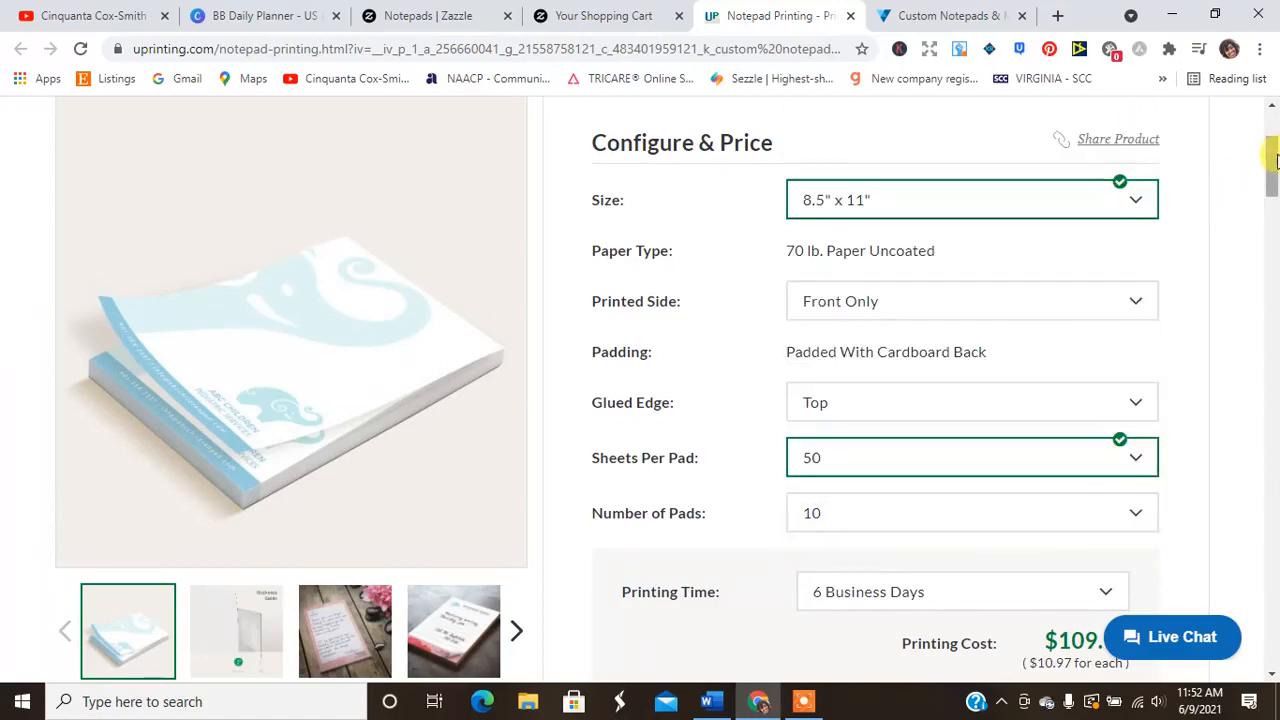
{"action": "scroll", "scroll_direction": "down", "scroll_amount": 3}
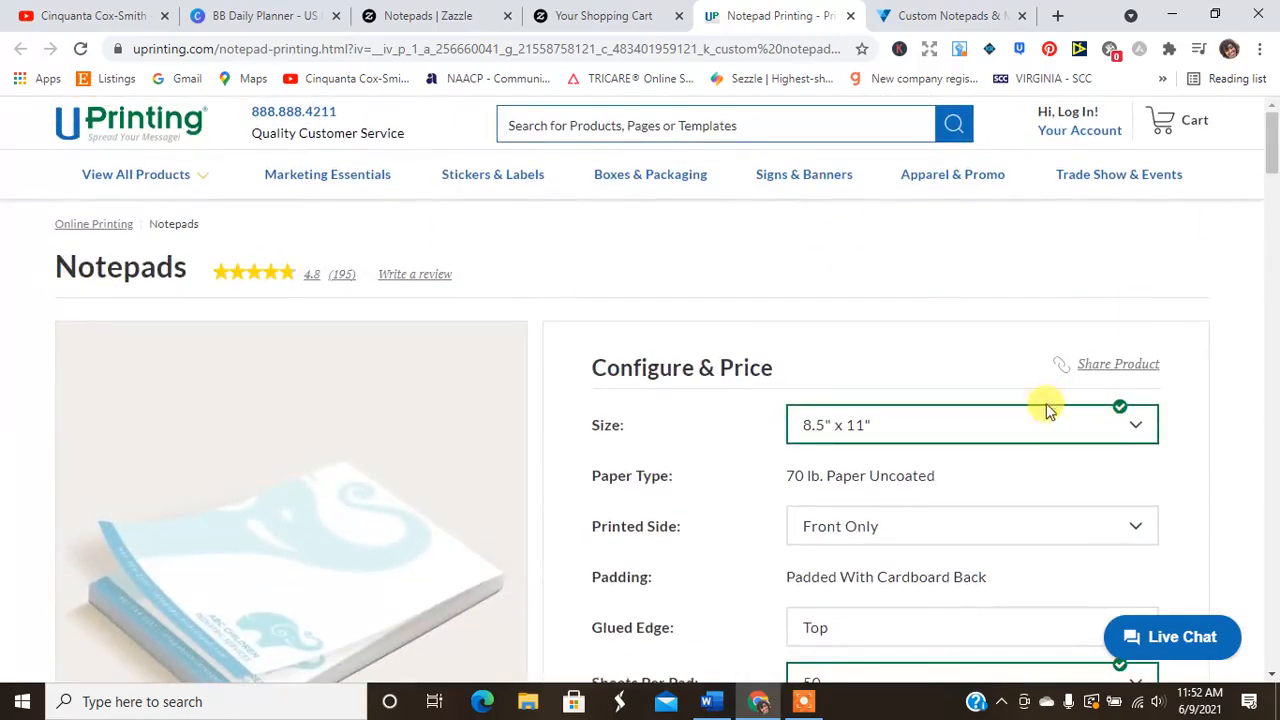
{"action": "left_click", "coordinate": [972, 424]}
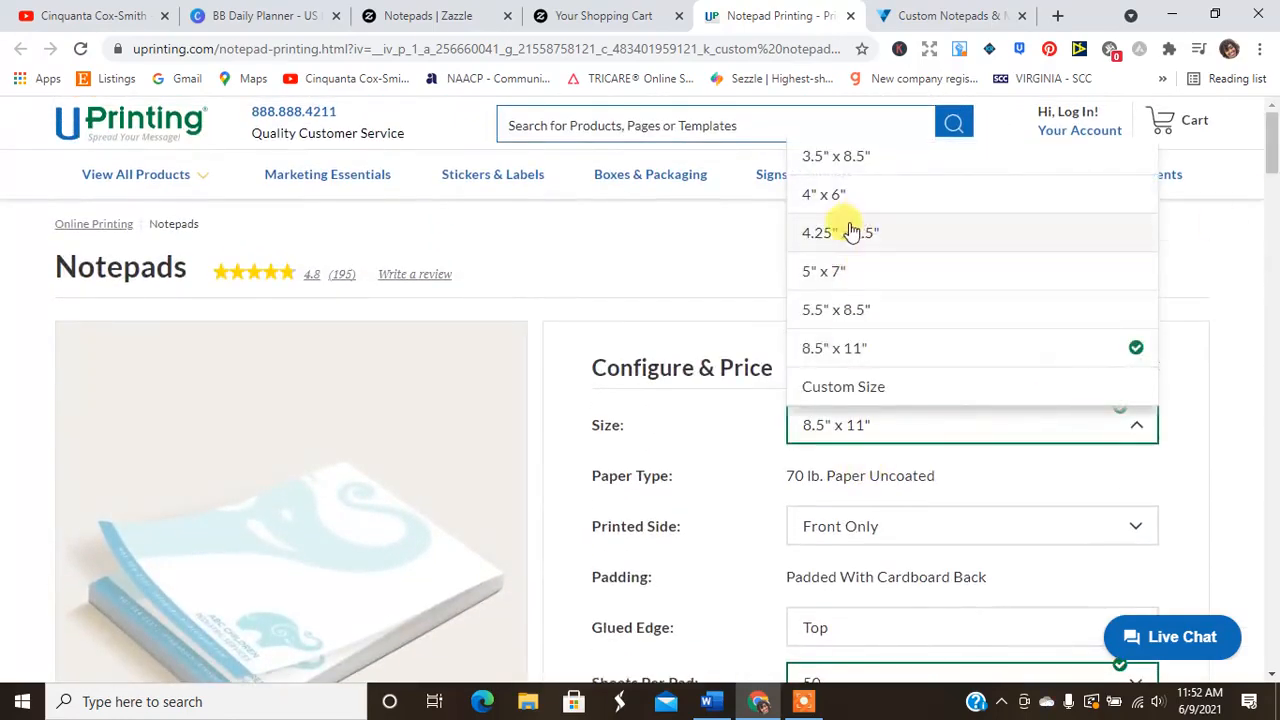
{"action": "scroll", "scroll_direction": "down", "scroll_amount": 3}
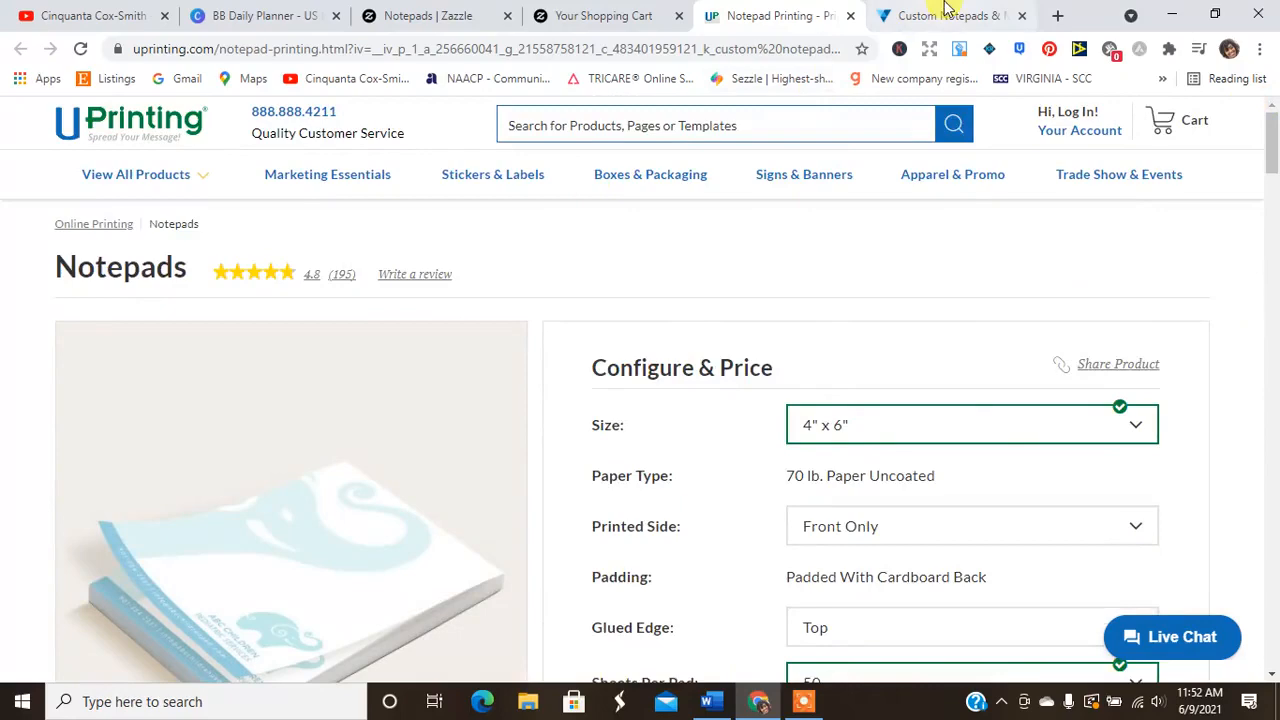
Browse Vistaprint's Custom Notepads page details and Q&A, then return to the top.
{"action": "left_click", "coordinate": [944, 16]}
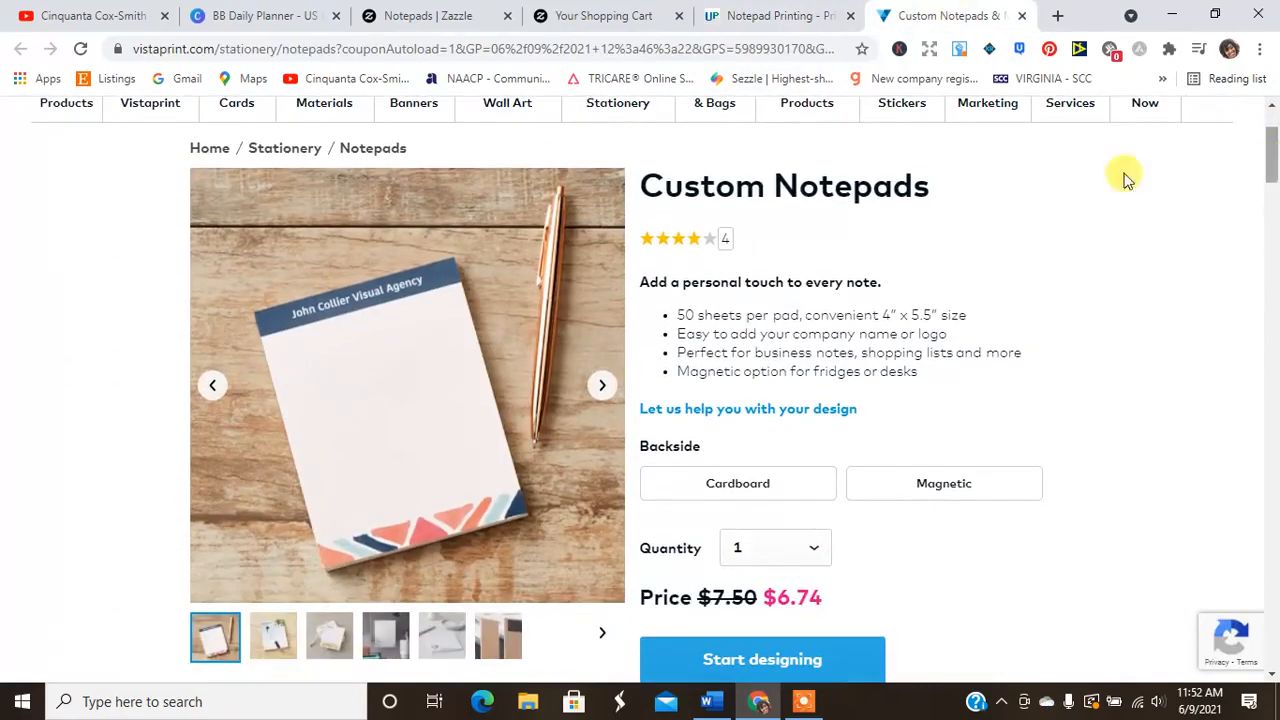
{"action": "mouse_move", "coordinate": [796, 510]}
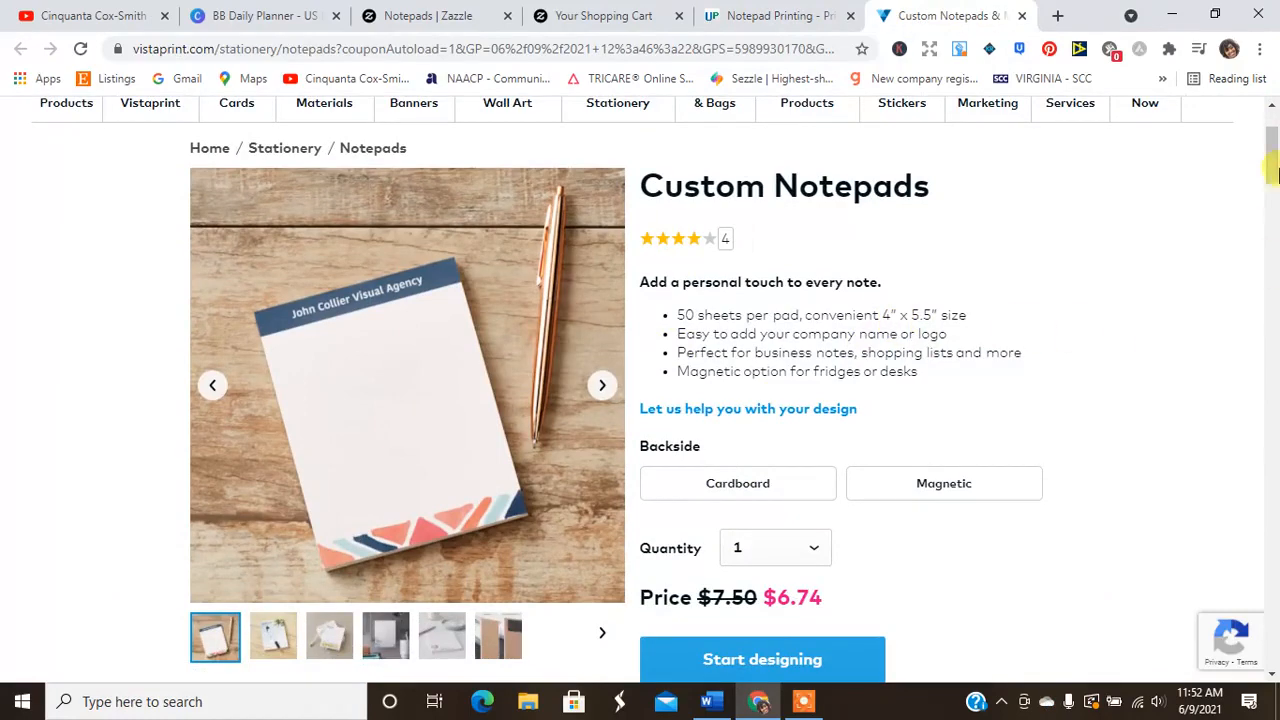
{"action": "scroll", "scroll_direction": "down", "scroll_amount": 3}
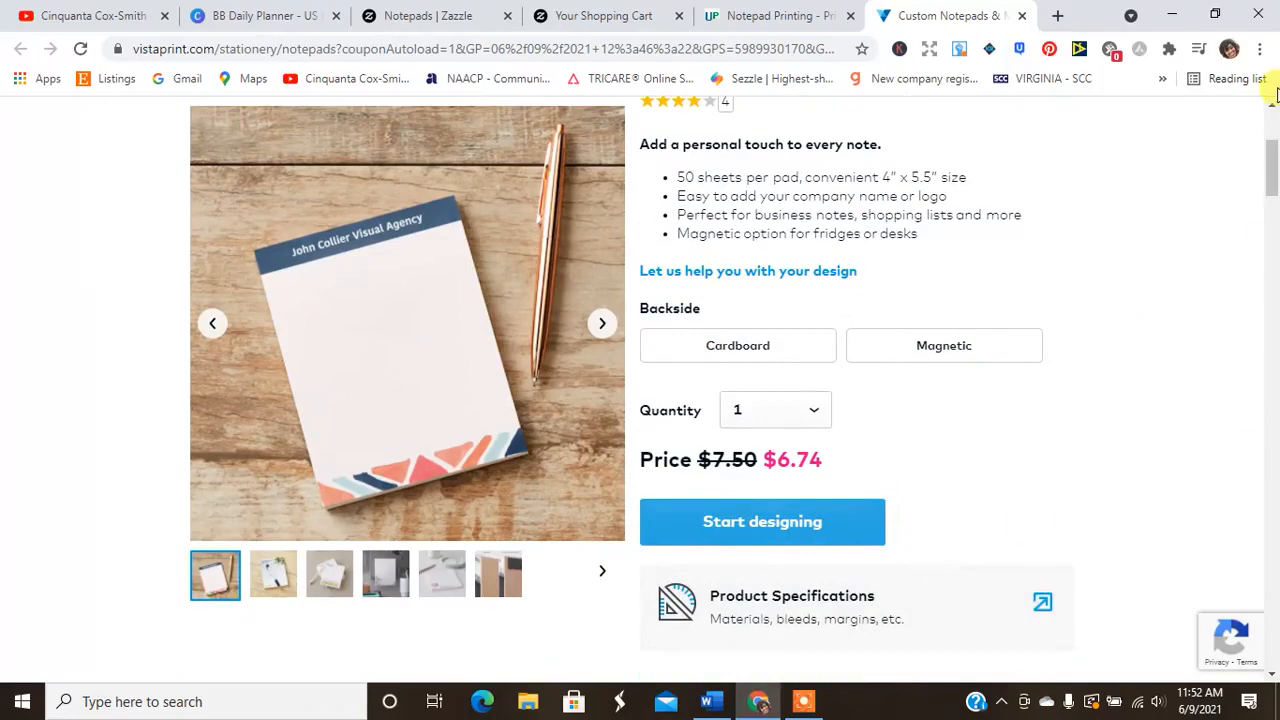
{"action": "scroll", "scroll_direction": "down", "scroll_amount": 3}
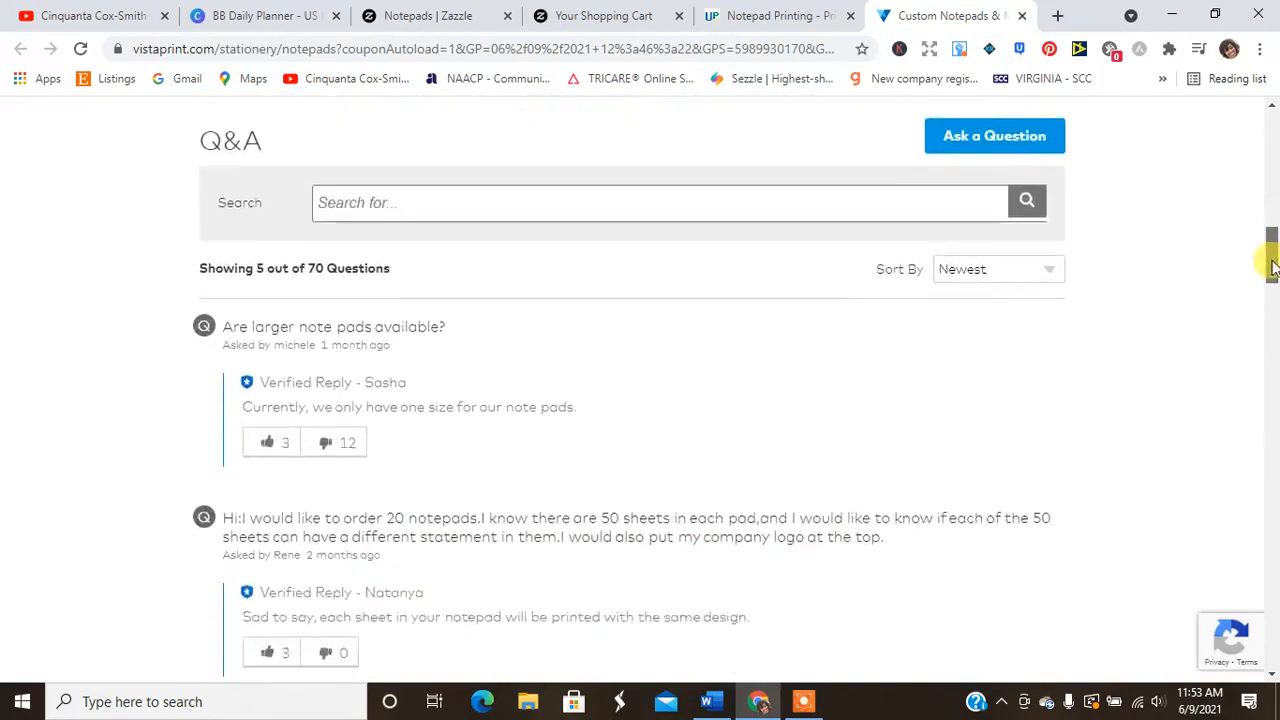
{"action": "scroll", "scroll_direction": "up", "scroll_amount": 3}
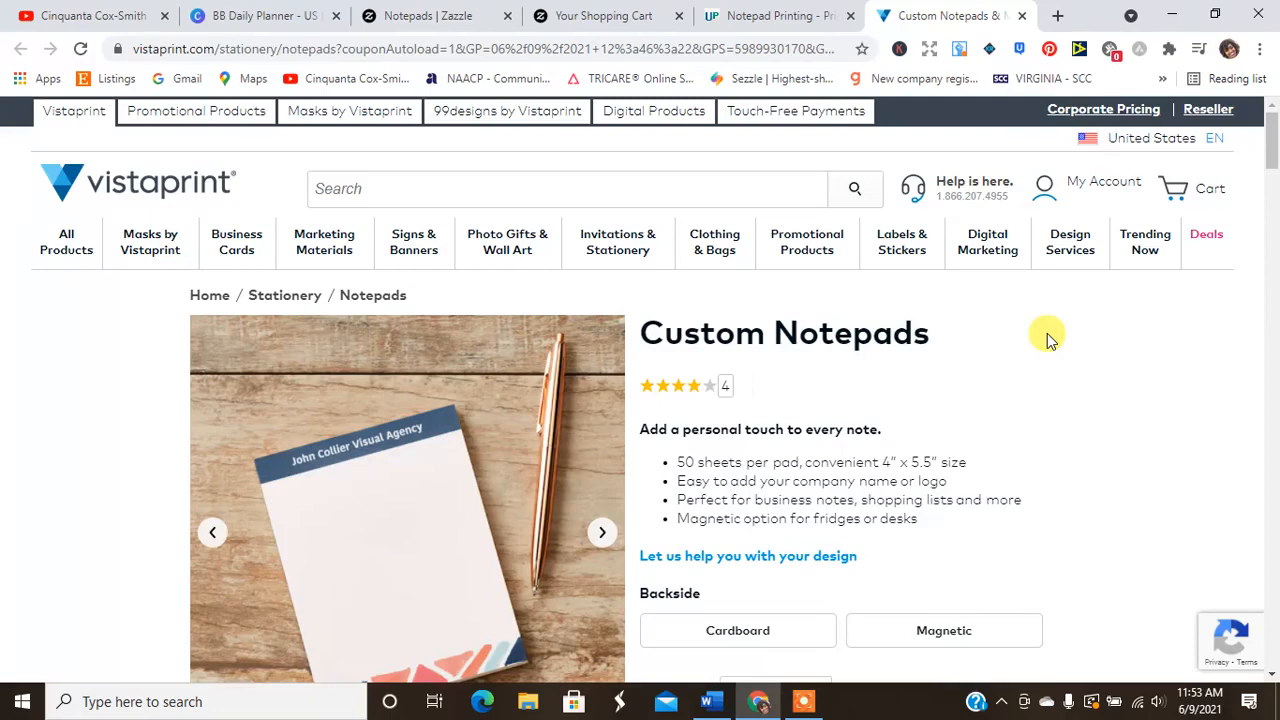
{"action": "mouse_move", "coordinate": [578, 148]}
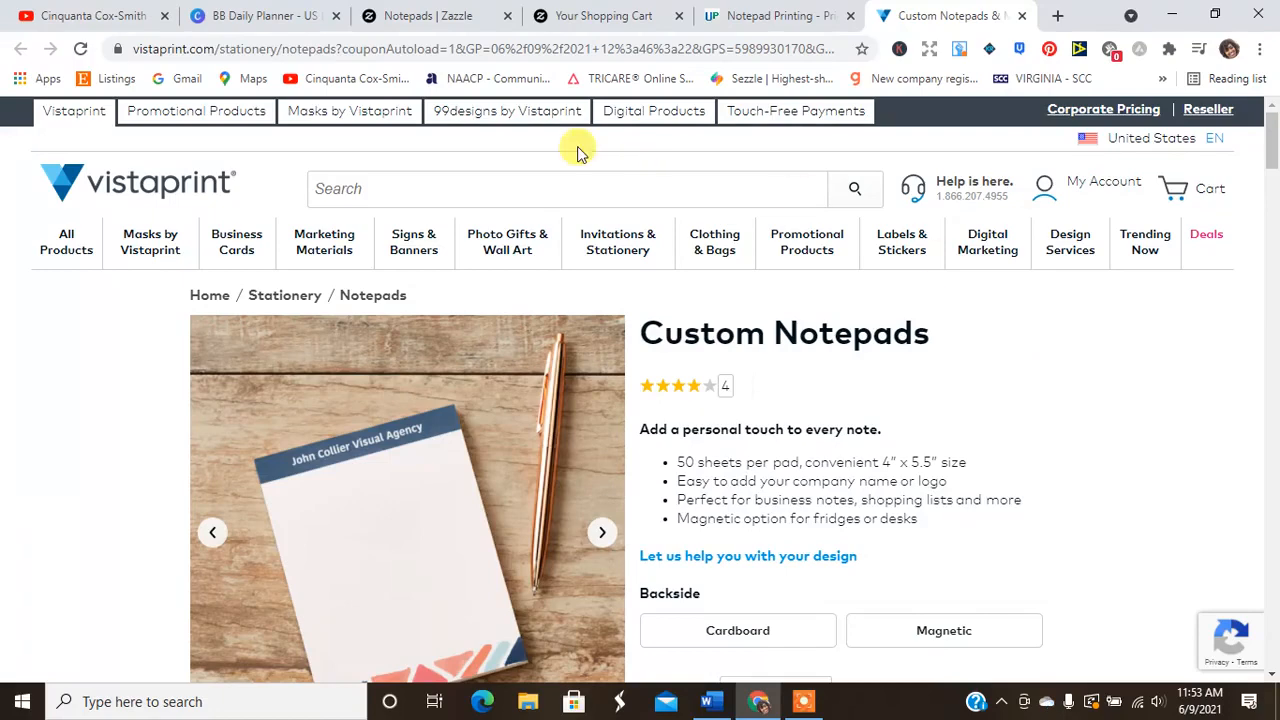
{"action": "mouse_move", "coordinate": [548, 32]}
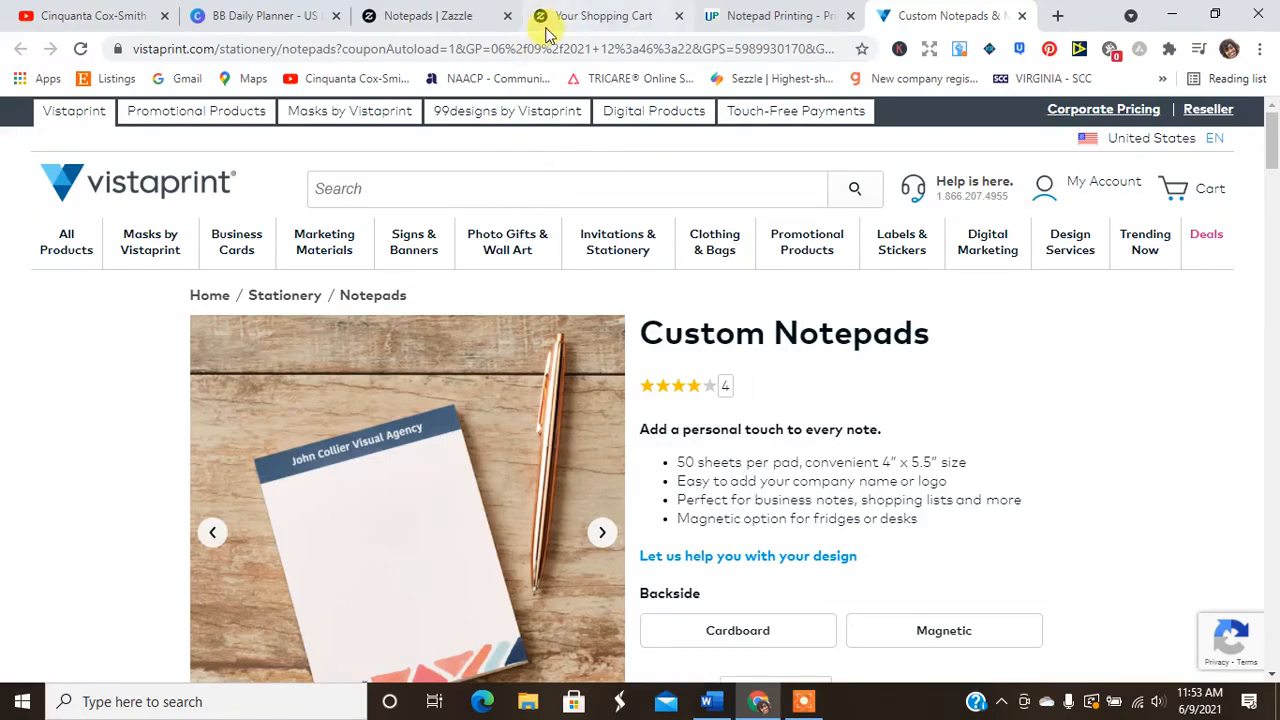
Review the Zazzle cart holding the $9.72 notepad with ZAZZEXTRADAY, then switch to the YouTube channel page.
{"action": "left_click", "coordinate": [604, 16]}
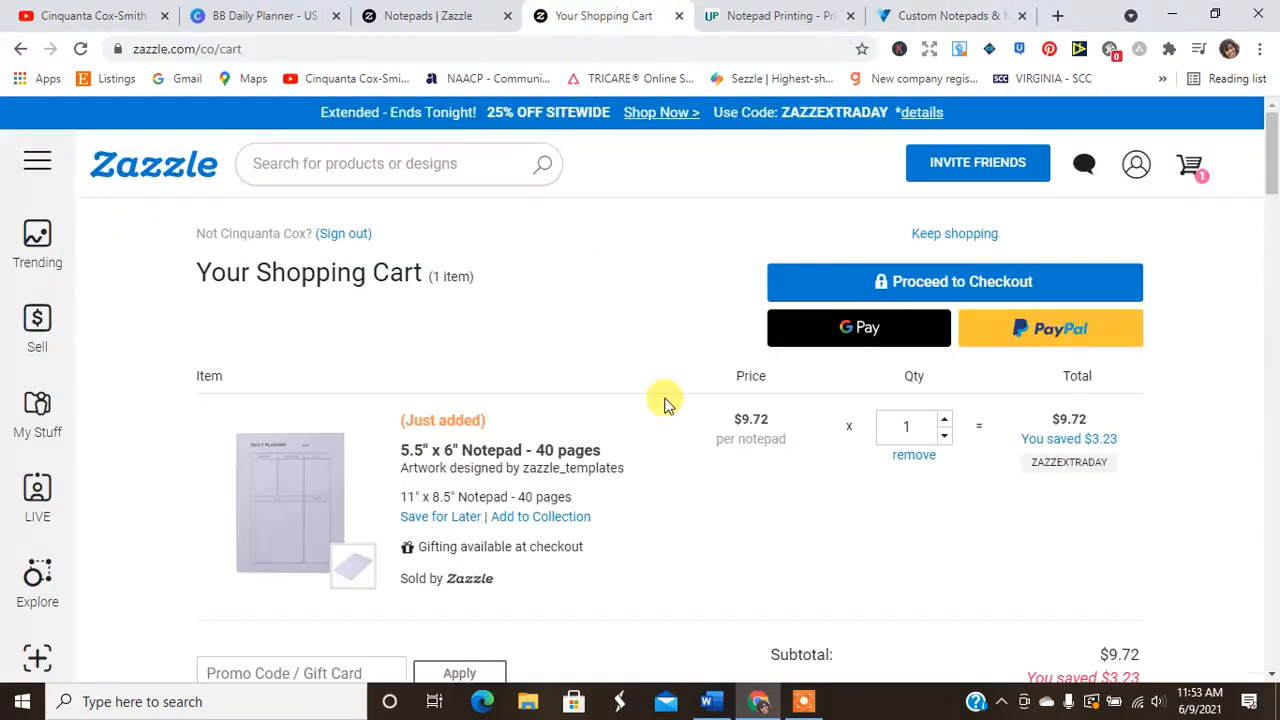
{"action": "mouse_move", "coordinate": [1244, 356]}
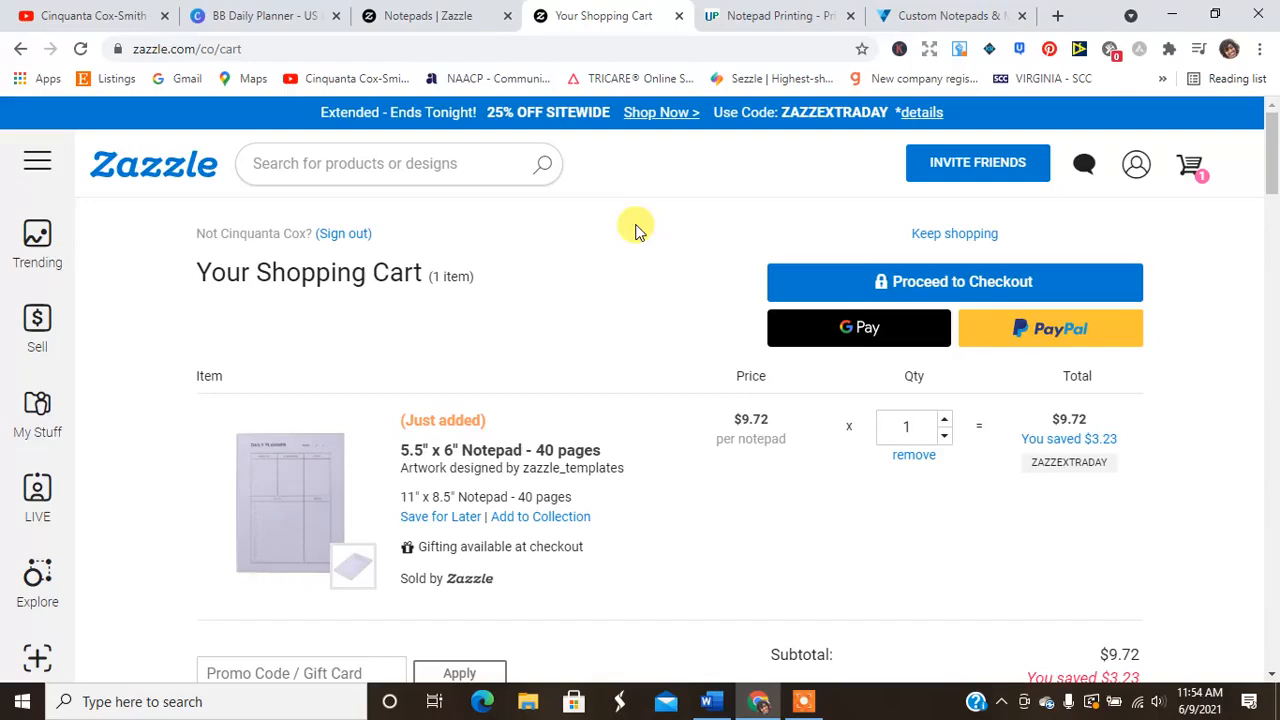
{"action": "left_click", "coordinate": [90, 16]}
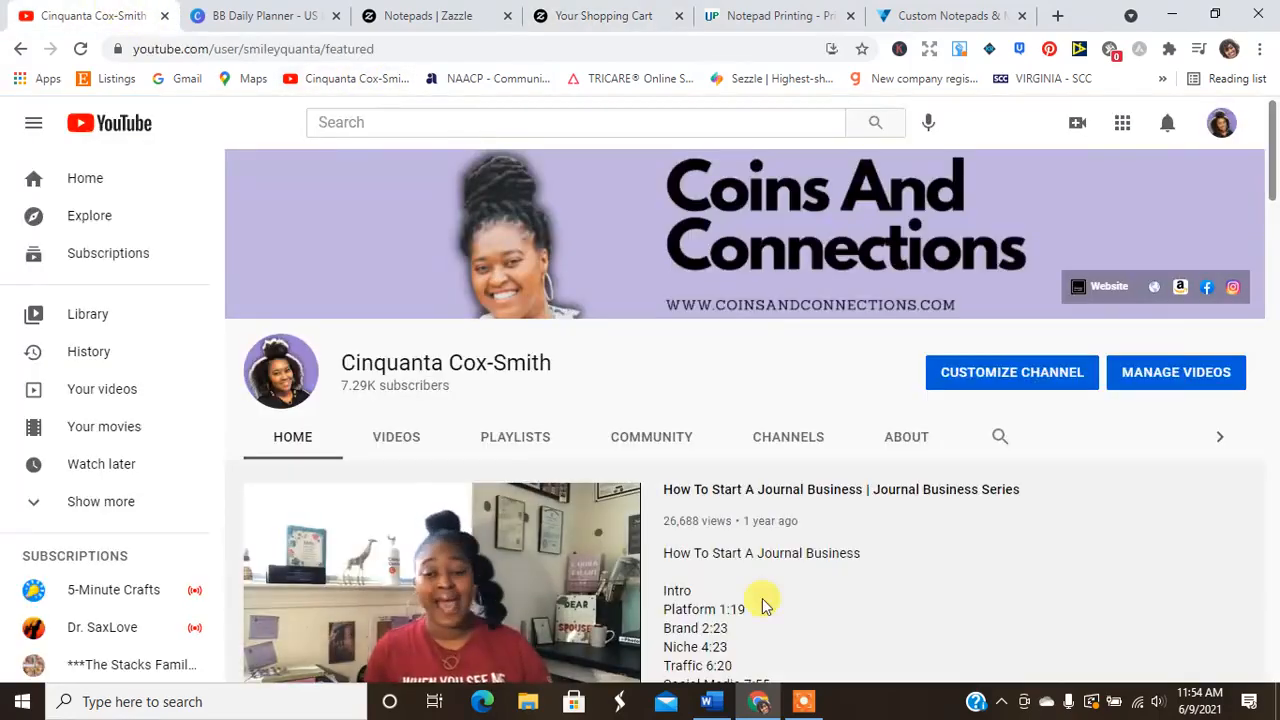